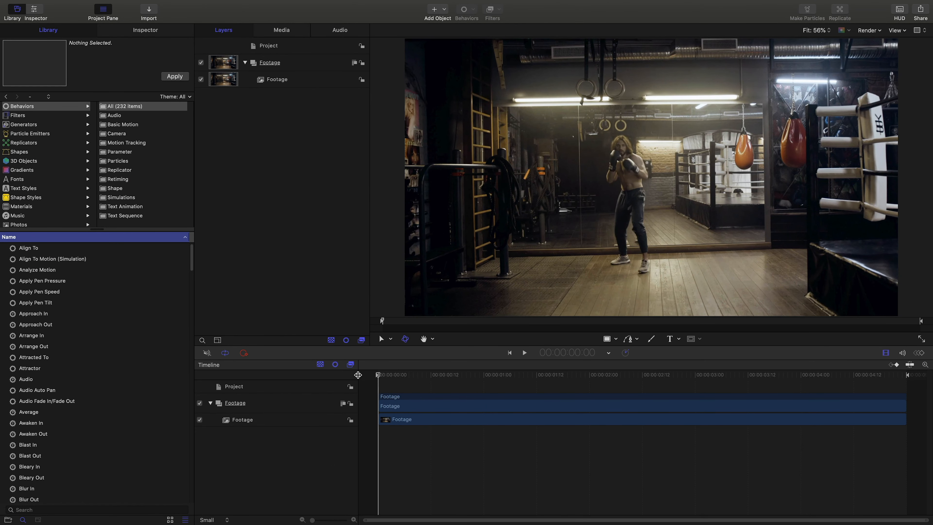
Step: Apply the motionVFX mTracker 3D filter to the Footage layer and run TRACK on the clip
left_click(523, 352)
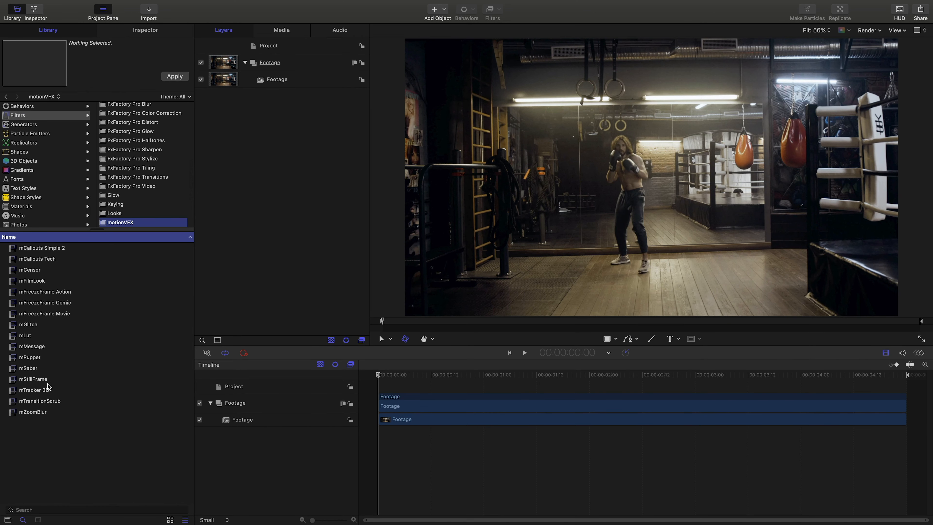
left_click(34, 390)
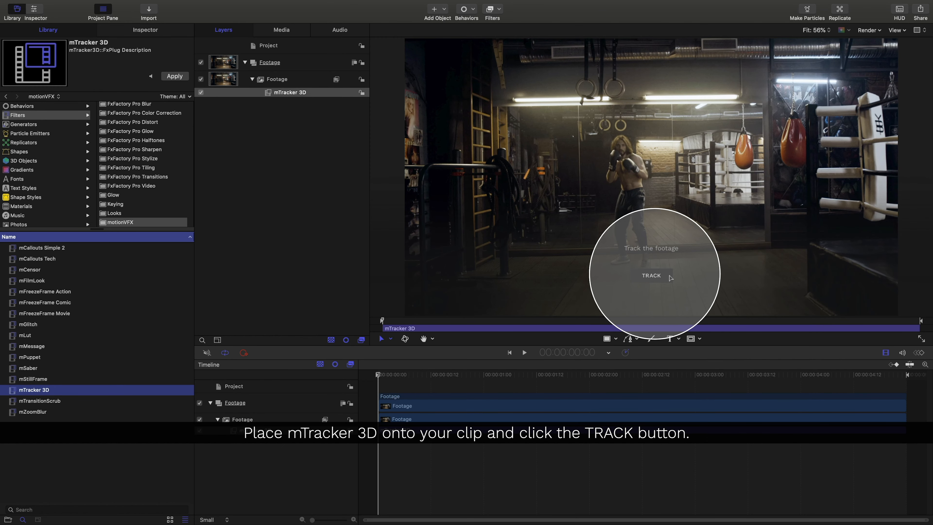
left_click(651, 276)
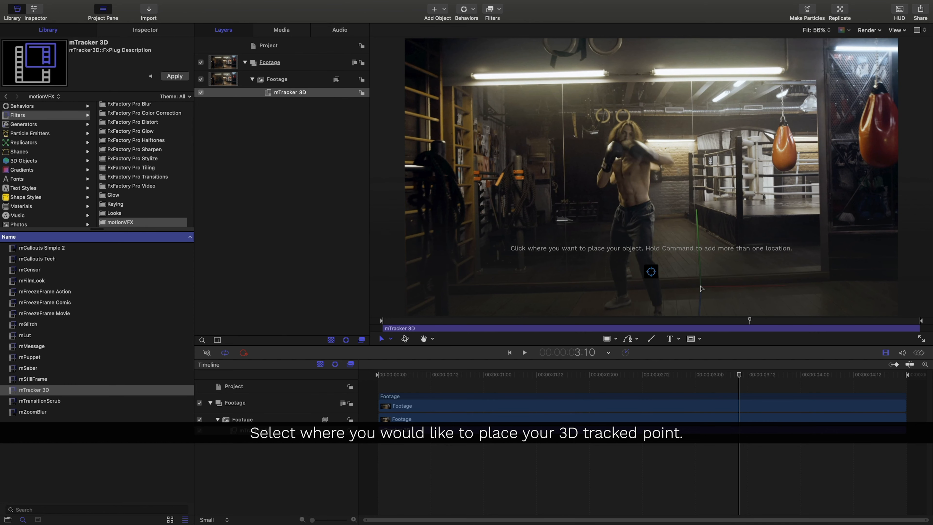
Step: Place the 3D tracked point on the gym floor spot just in front of the boxer
left_click(652, 272)
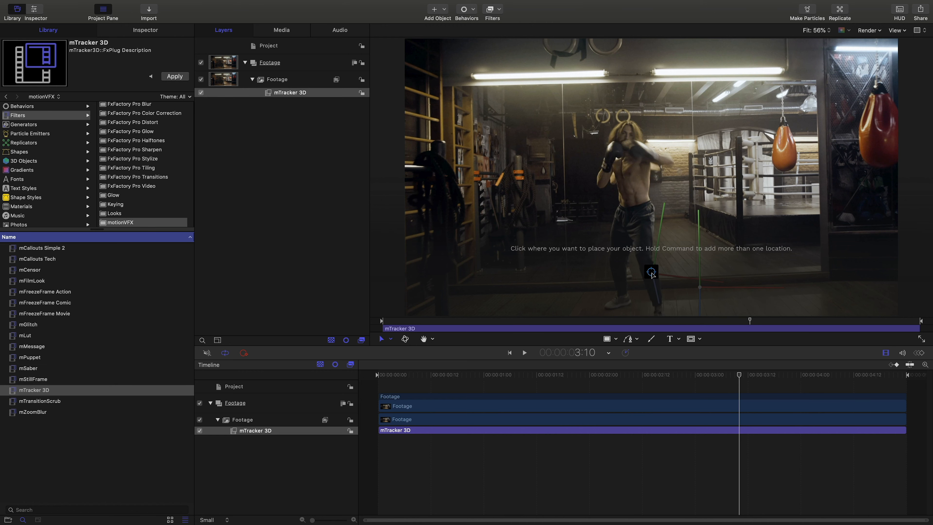
left_click(22, 106)
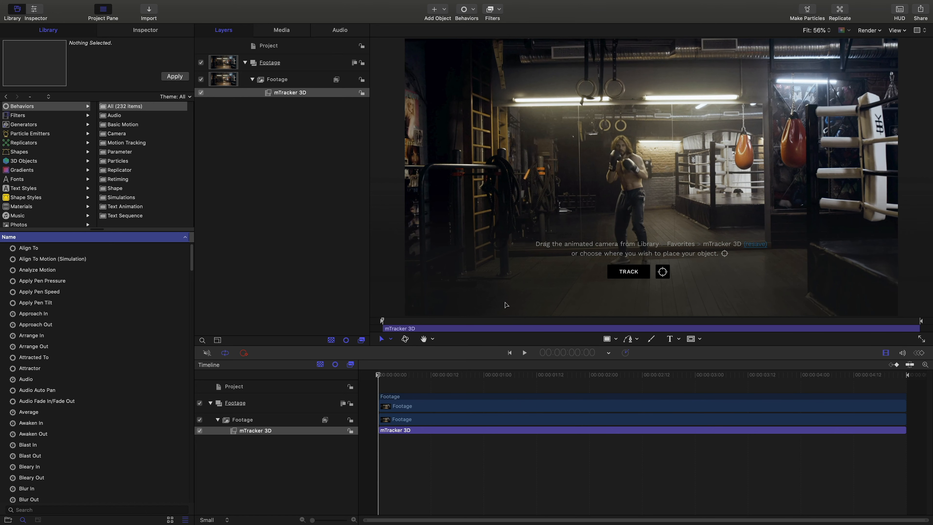
mouse_move(659, 251)
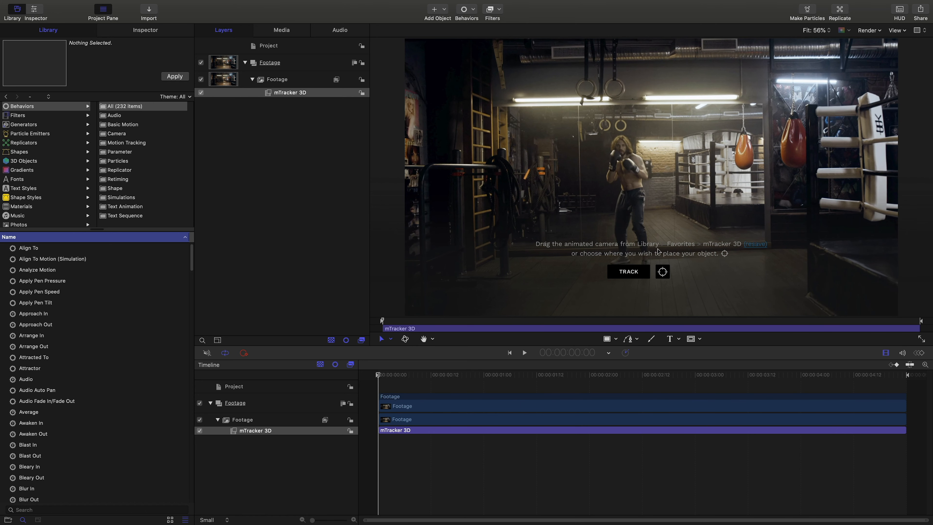
mouse_move(713, 247)
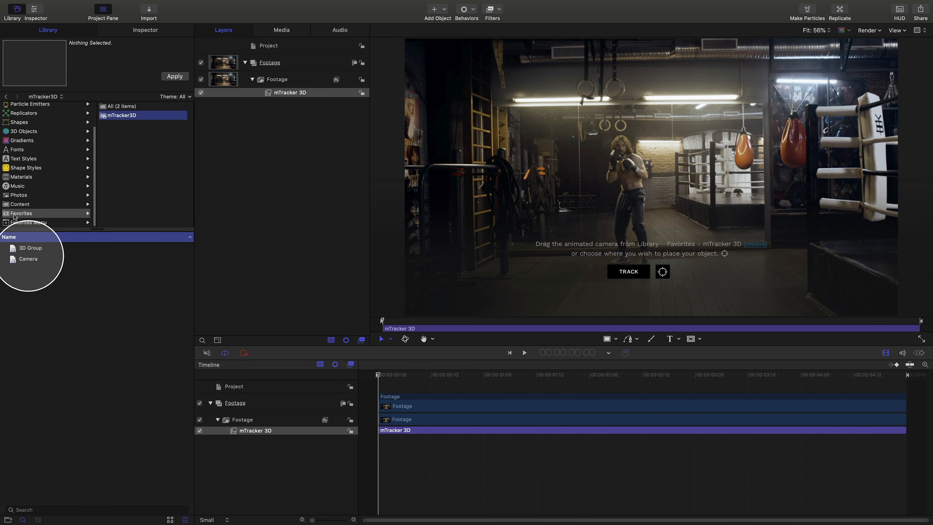
mouse_move(81, 224)
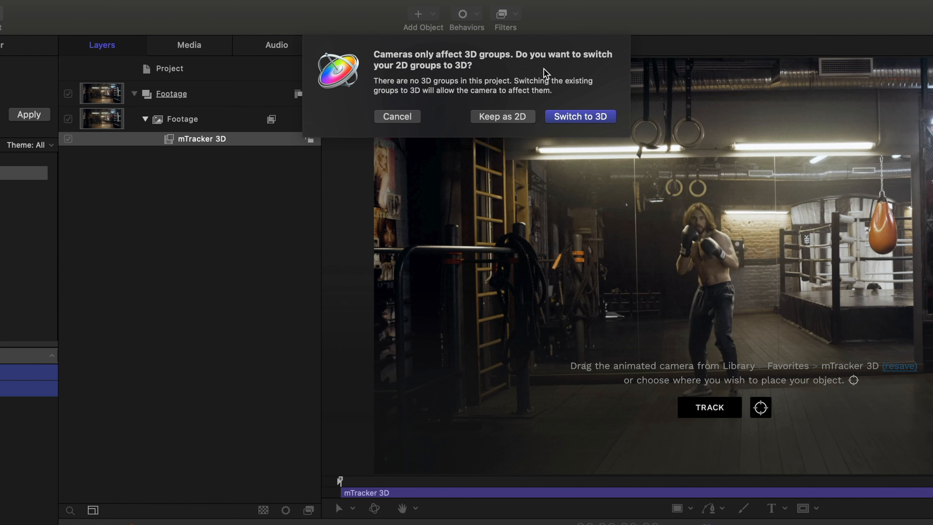
Step: Confirm Switch to 3D so the added Camera and 3D Group work in a 3D project
left_click(580, 117)
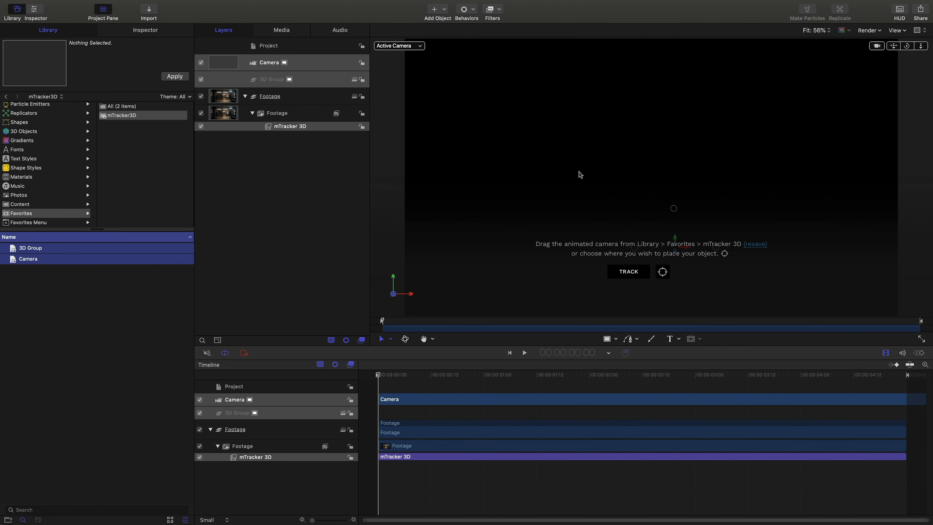
Step: Toggle the Footage group back to 2D and check the clip plays behind the tracked camera
left_click(269, 95)
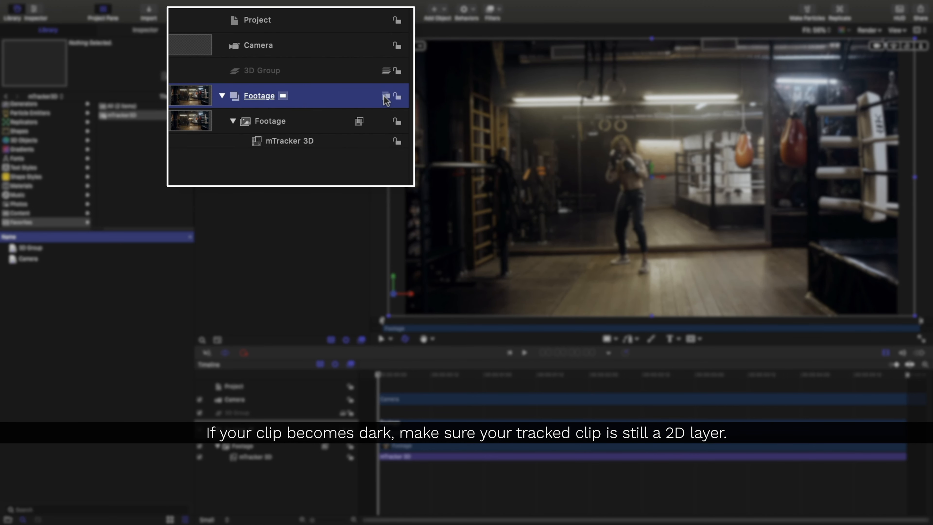
left_click(262, 70)
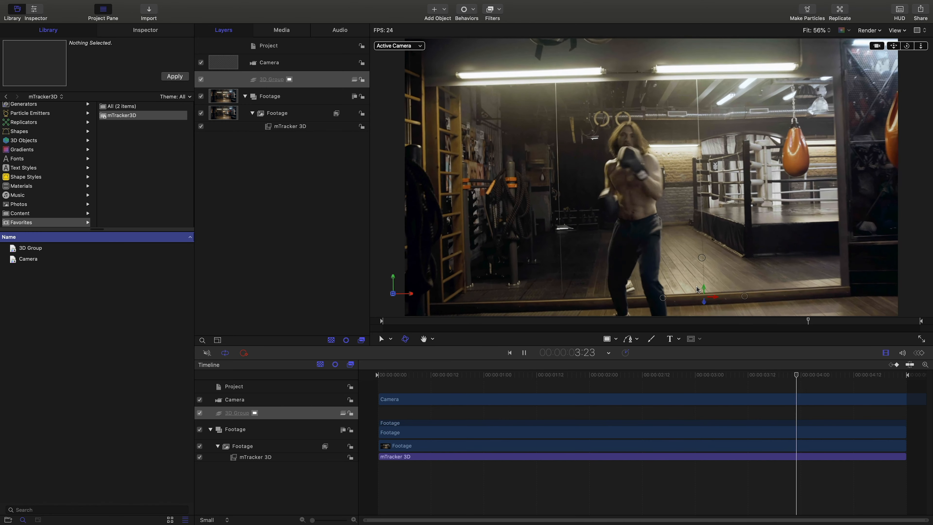
left_click(497, 375)
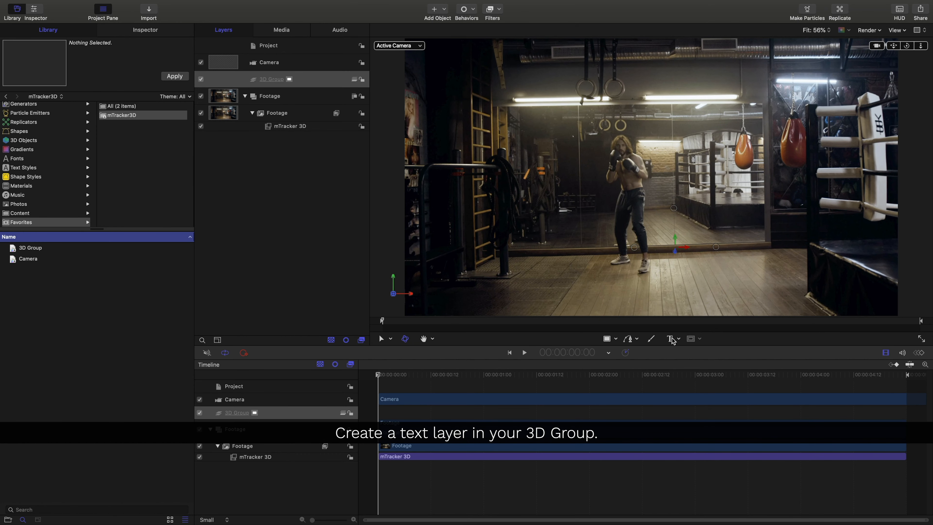
Step: Create a BOXING text layer in the 3D Group with the Teko font and Slant 15
left_click(670, 338)
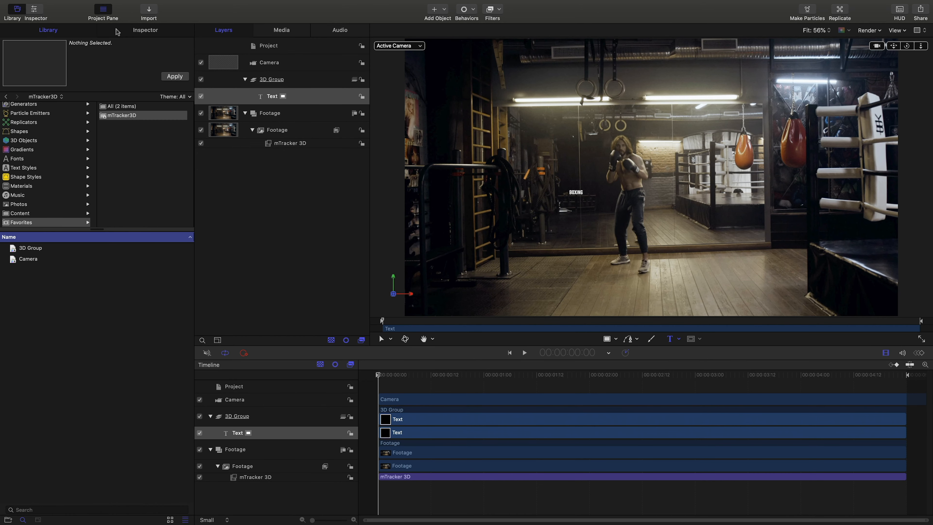
left_click(145, 30)
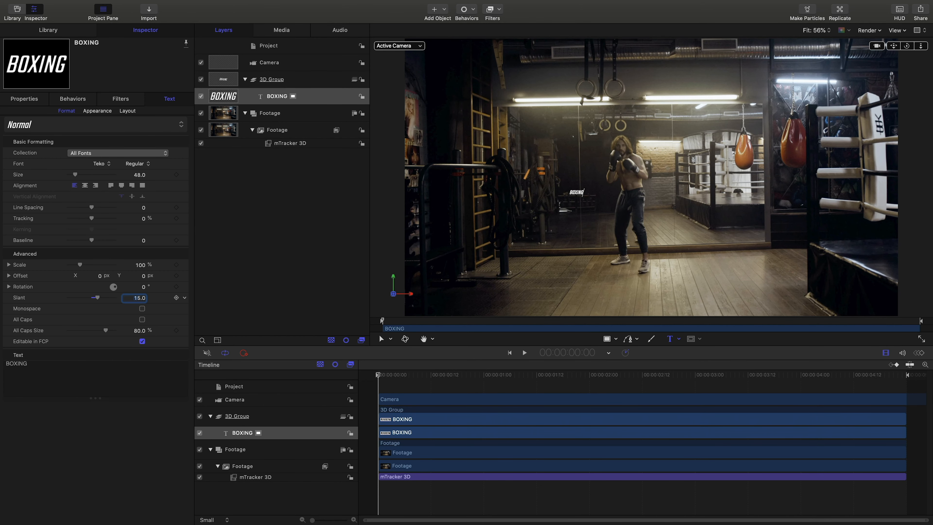
left_click(277, 96)
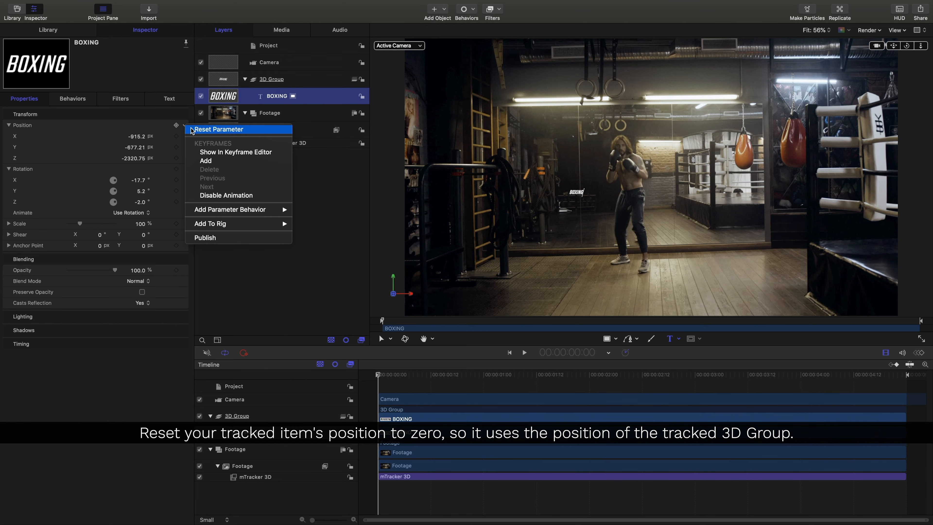
Step: Reset the BOXING text's Position parameter to zero and reselect it for repositioning
left_click(219, 129)
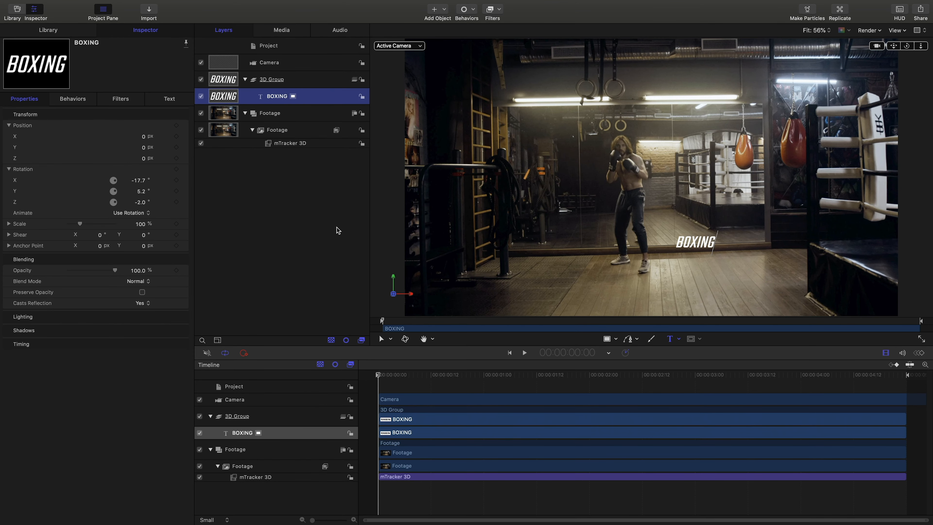
left_click(523, 352)
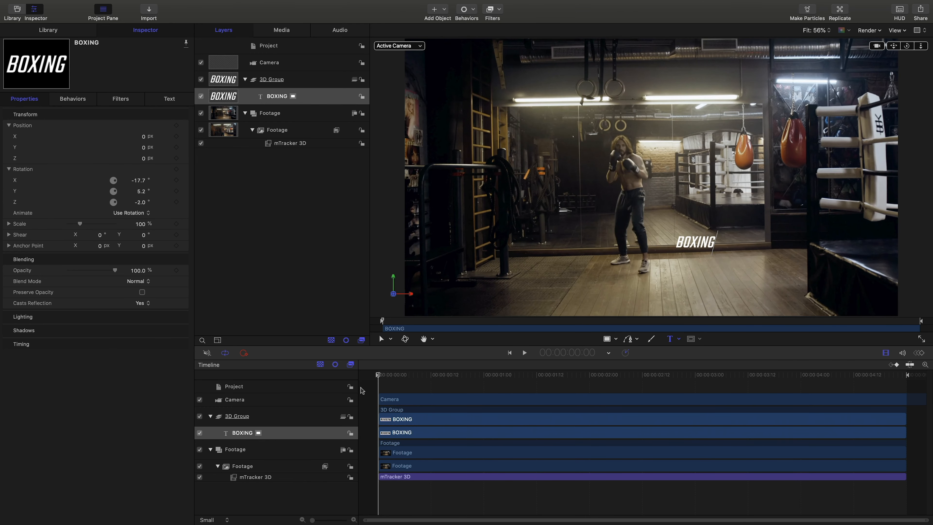
left_click(276, 96)
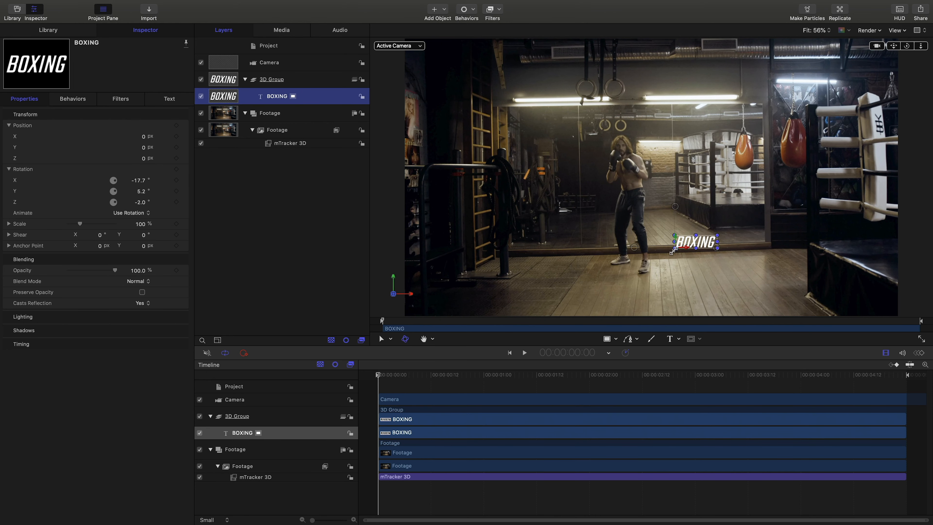
mouse_move(675, 252)
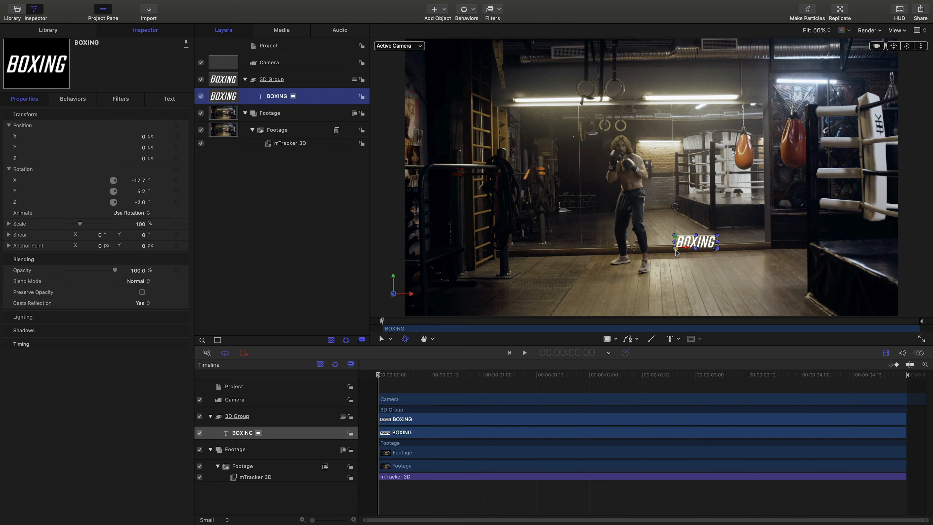
mouse_move(764, 251)
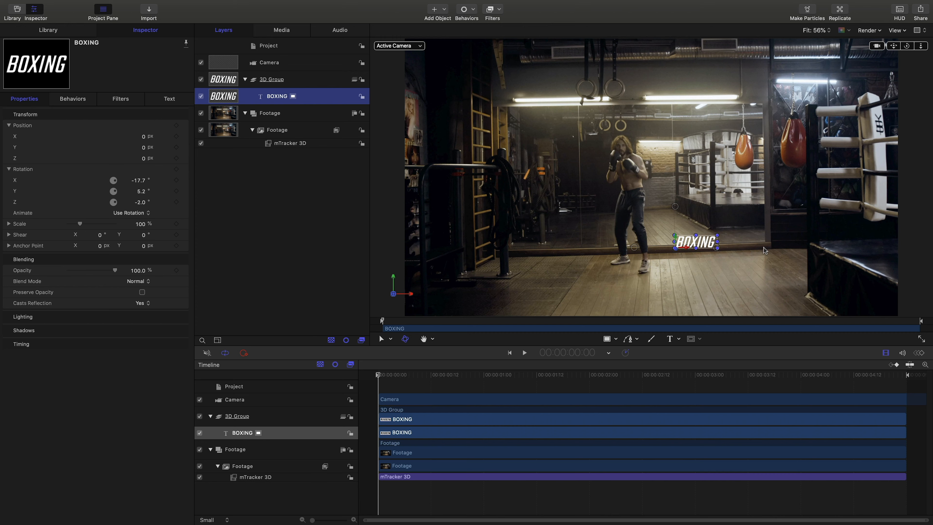
Step: Drag and scrub the BOXING text's X, Y, Z position so it floats beside the boxer's head
left_click_drag(695, 241, 544, 215)
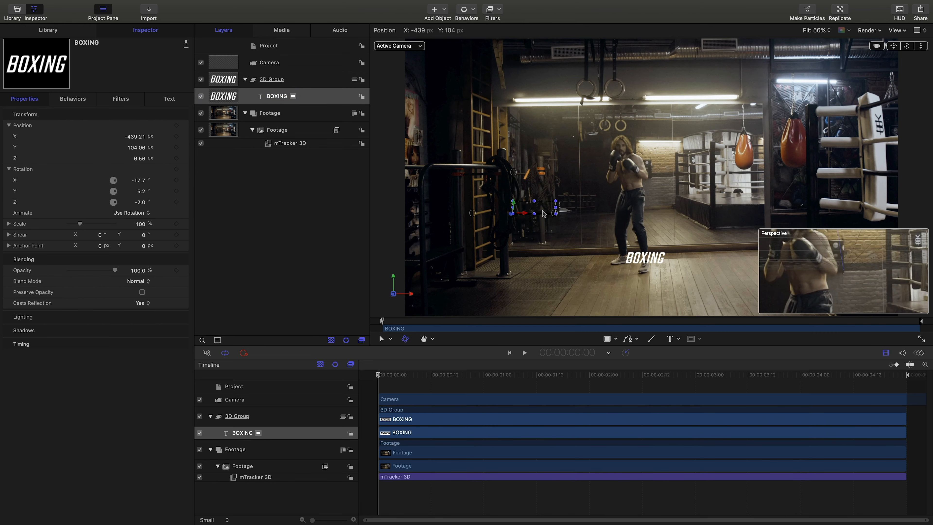
left_click(524, 353)
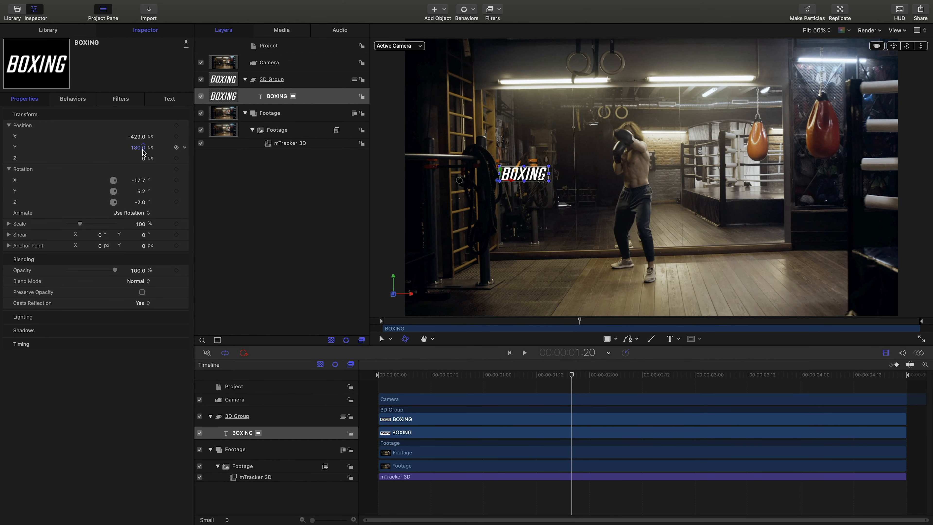
left_click_drag(524, 172, 582, 162)
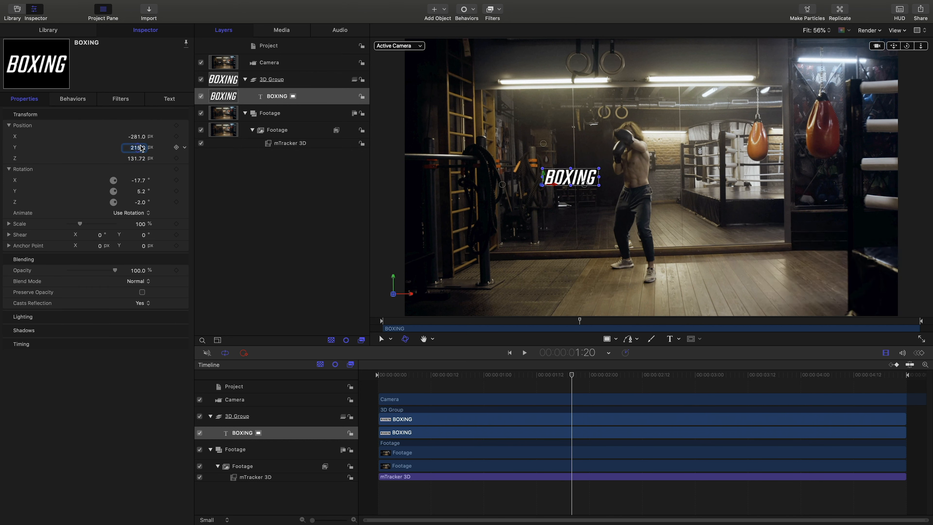
left_click_drag(570, 177, 586, 164)
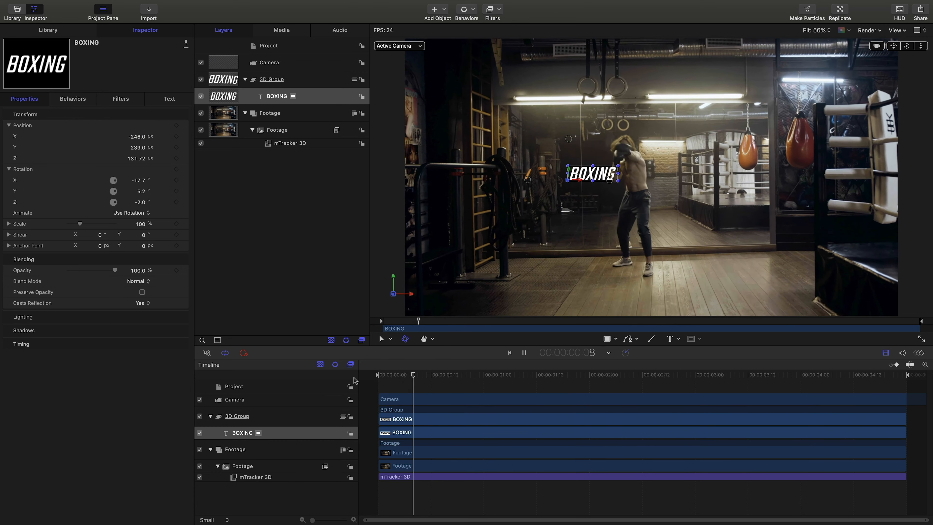
left_click(623, 374)
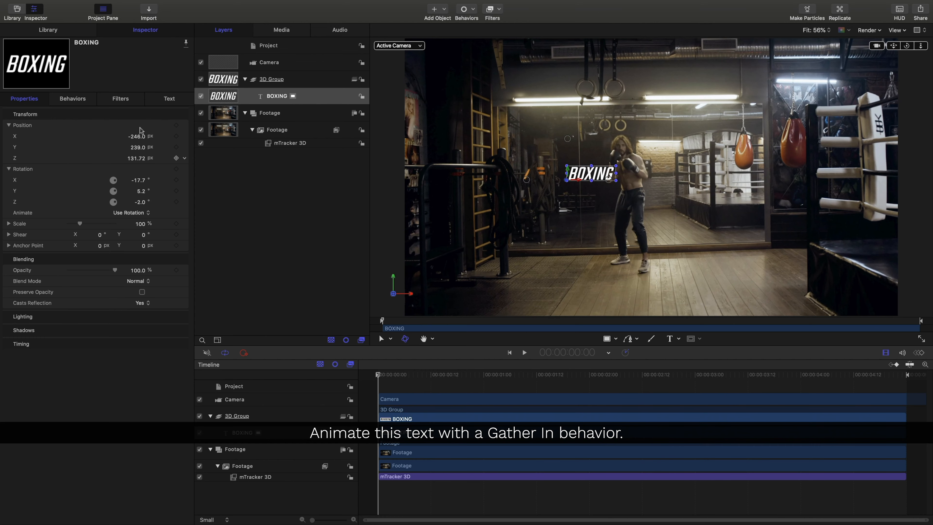
Step: Find 'Gather' in the Library behaviors, apply Gather In to BOXING and preview it
left_click(48, 30)
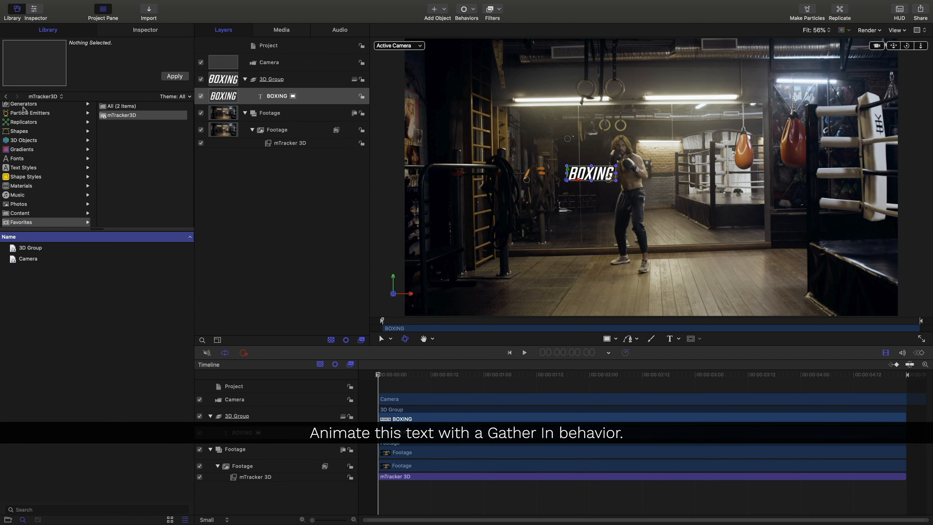
left_click(22, 105)
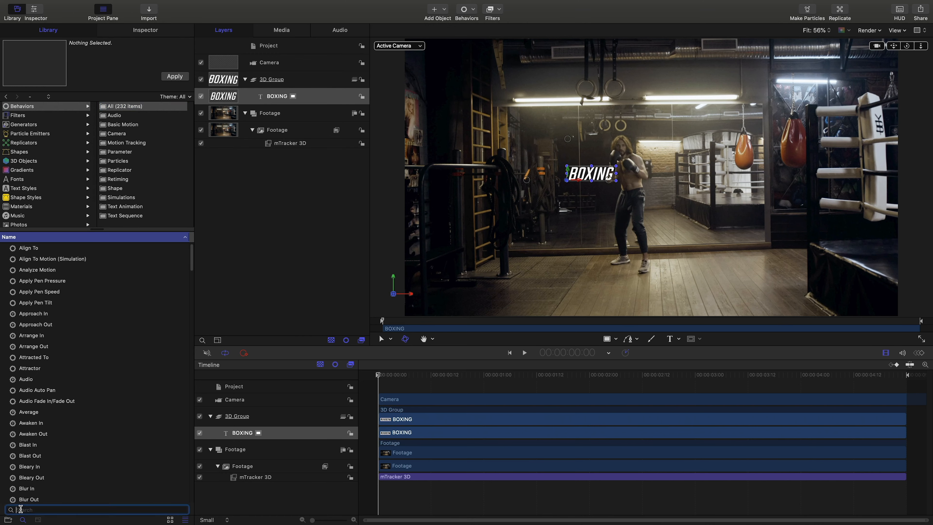
type("Gather")
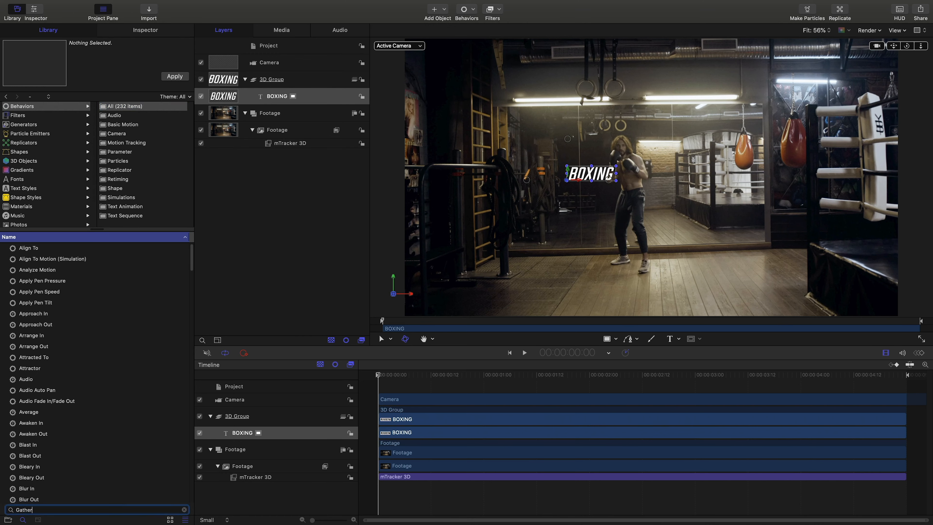
type("Gather")
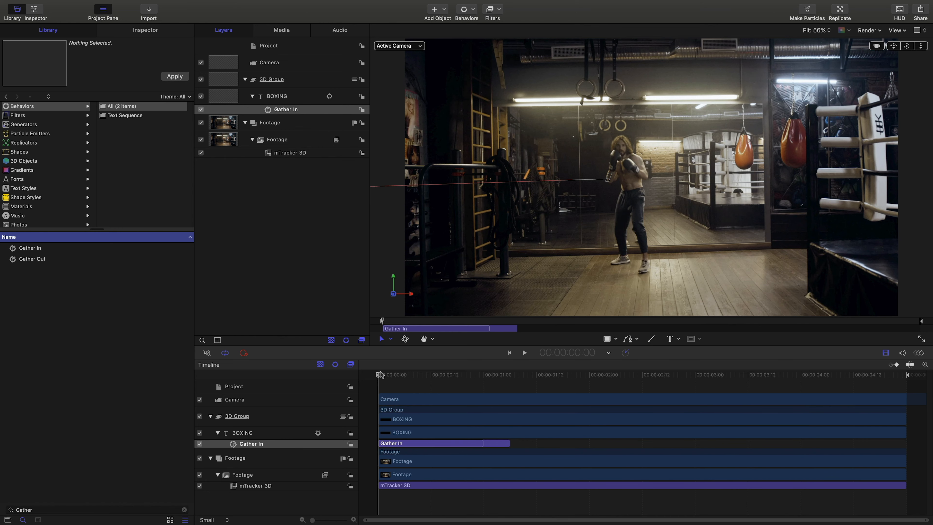
left_click(523, 352)
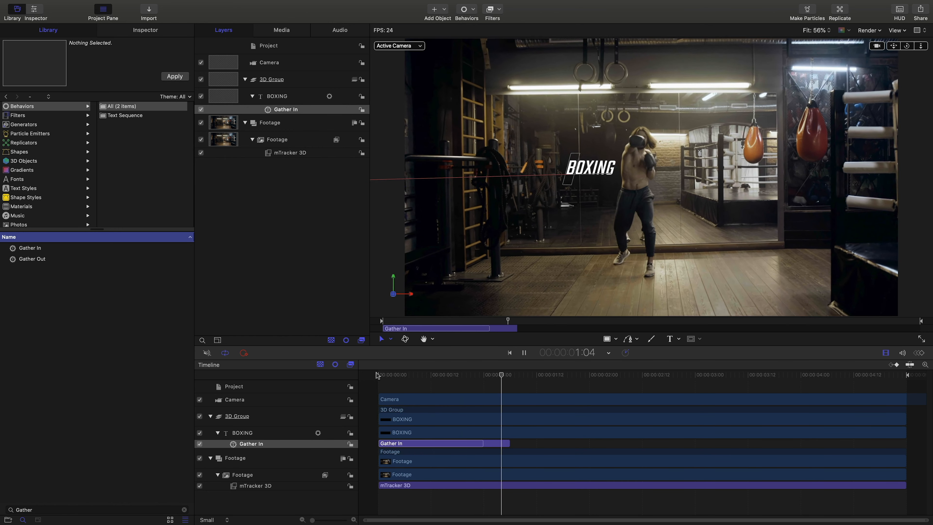
left_click(523, 352)
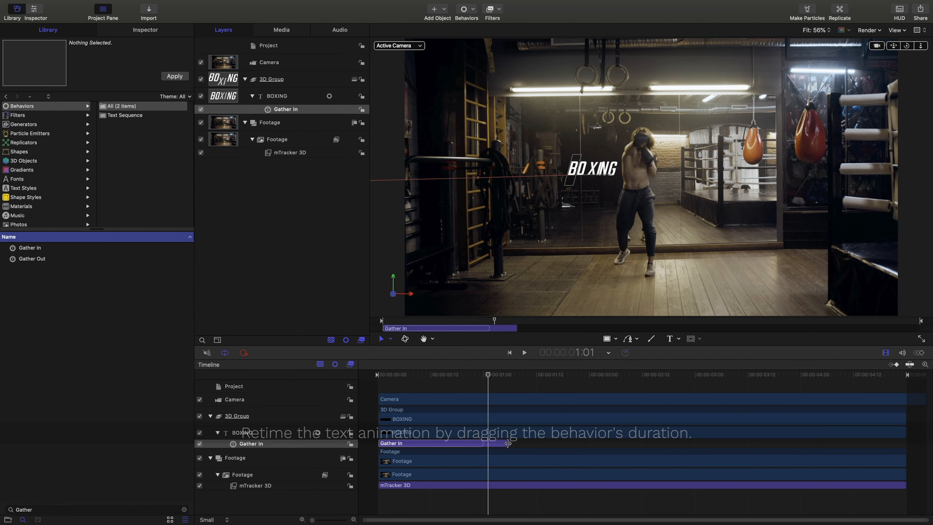
Step: Shorten the Gather In bar and trim the BOXING layer's out point at about 2:06
left_click_drag(516, 443, 423, 443)
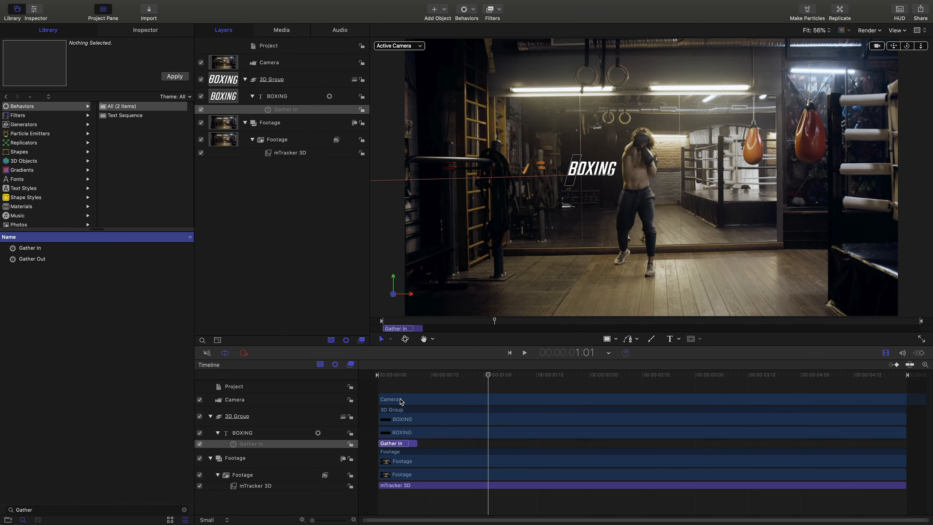
left_click(524, 352)
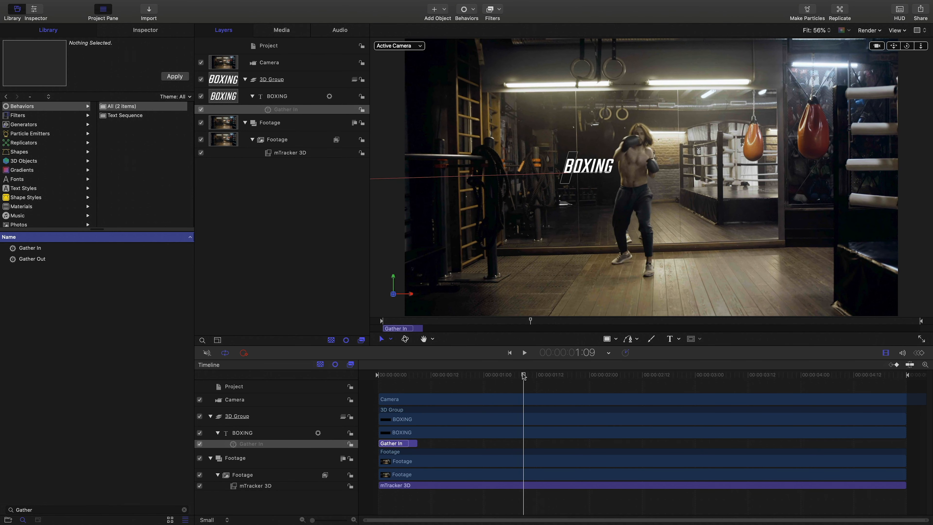
left_click(604, 374)
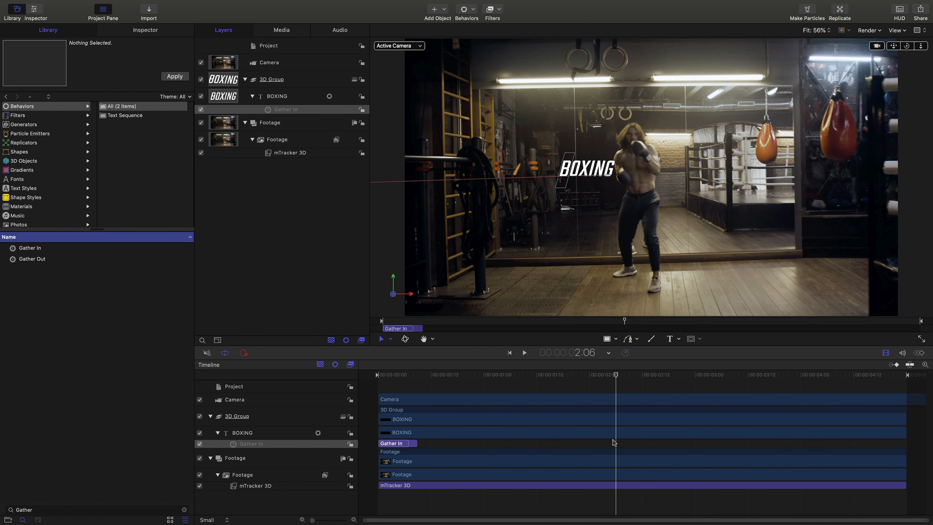
left_click(276, 96)
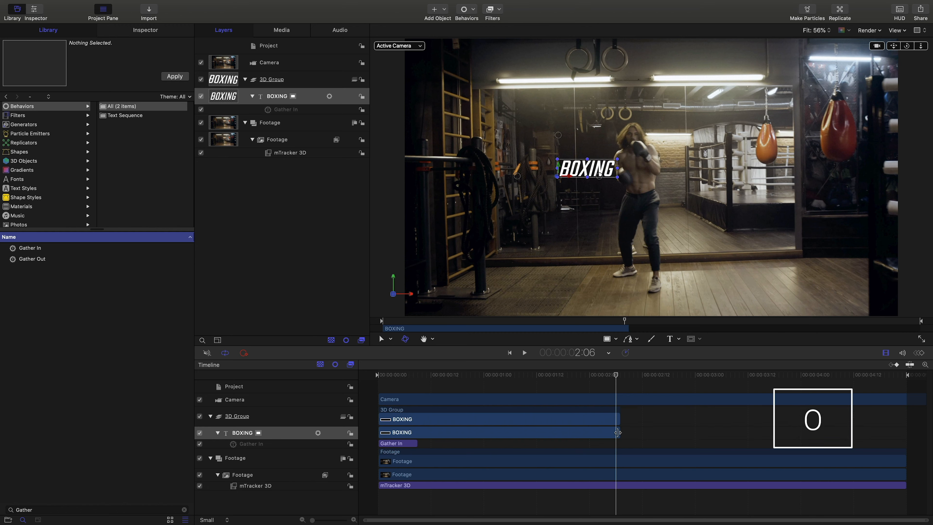
Step: Duplicate Gather In with Cmd+D and move the copy to the end of the BOXING bar
left_click(391, 443)
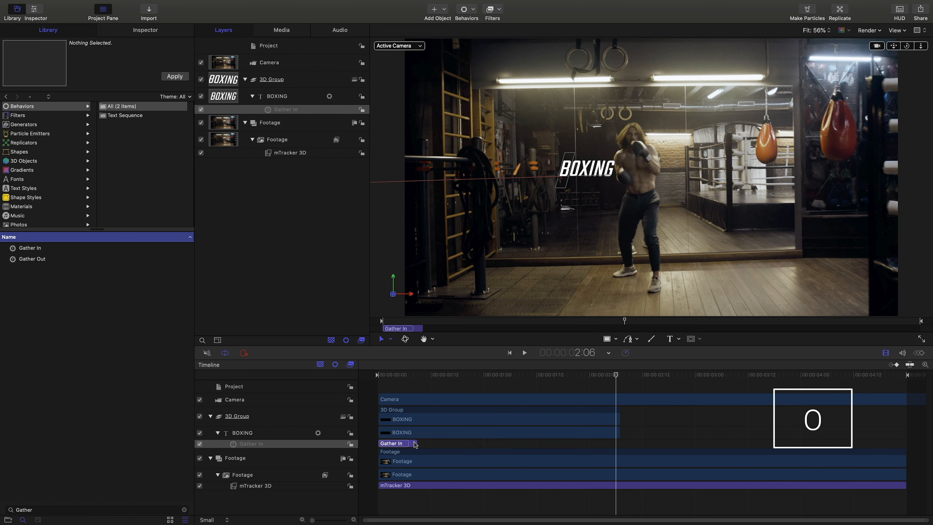
key("cmd+d")
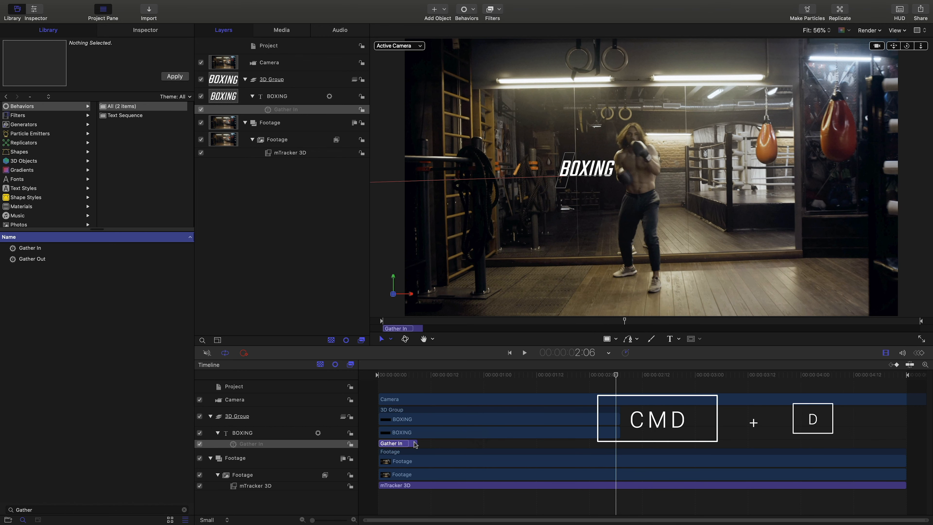
key("cmd+d")
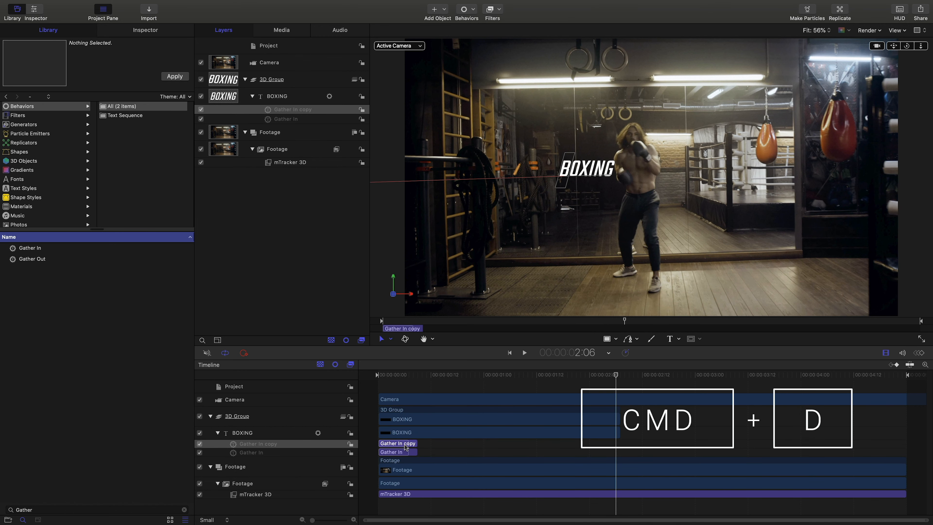
left_click_drag(398, 443, 604, 443)
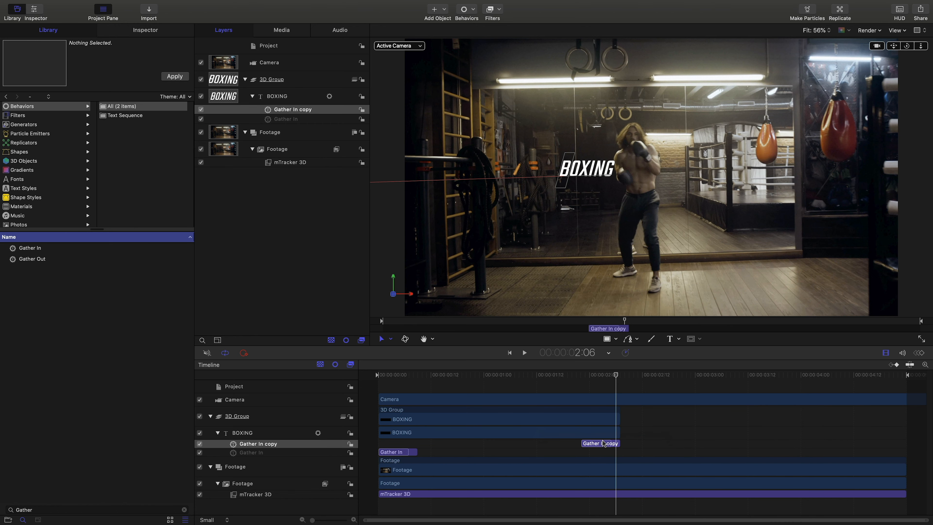
left_click_drag(616, 375, 580, 375)
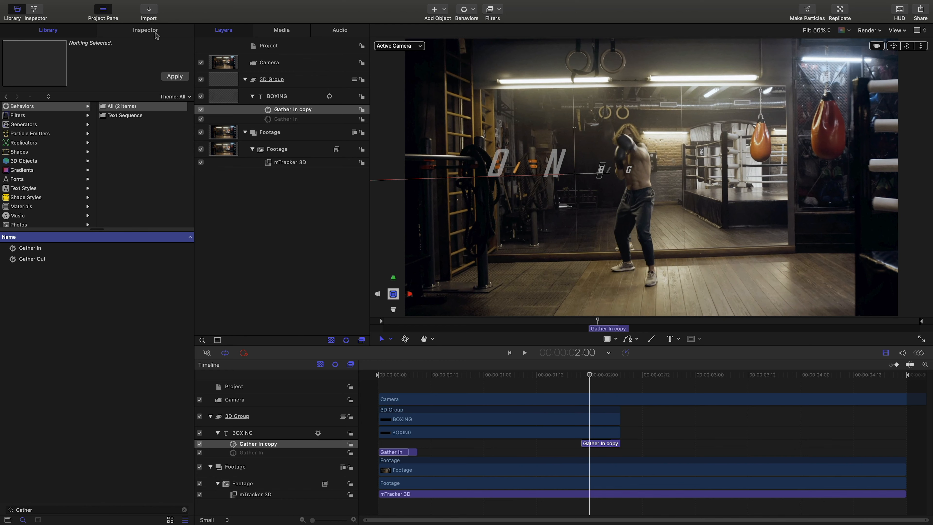
Step: Set the Gather In copy's Sequencing to To so the BOXING letters scatter away
left_click(145, 30)
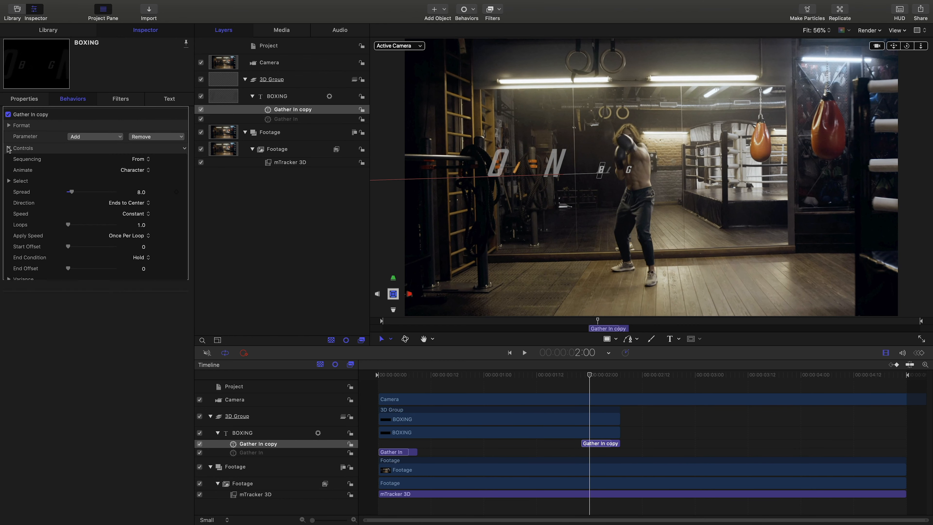
left_click(9, 279)
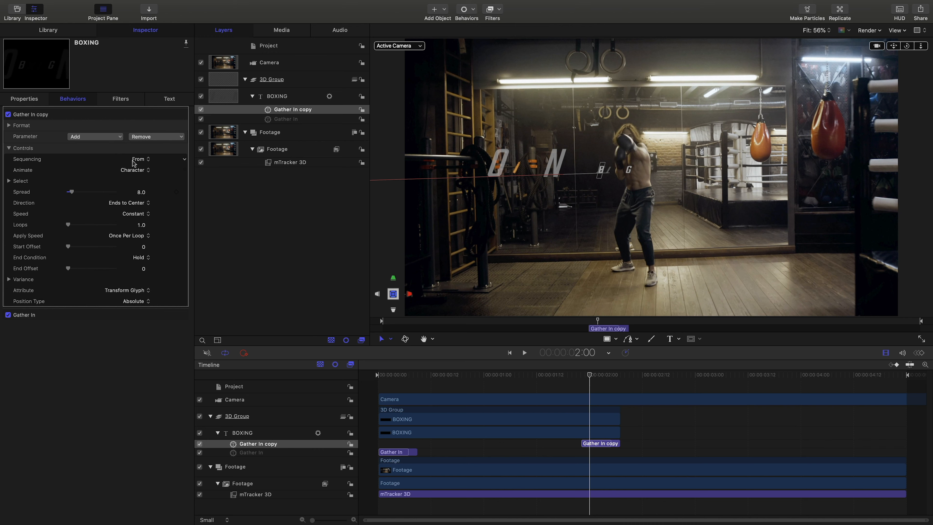
left_click(140, 159)
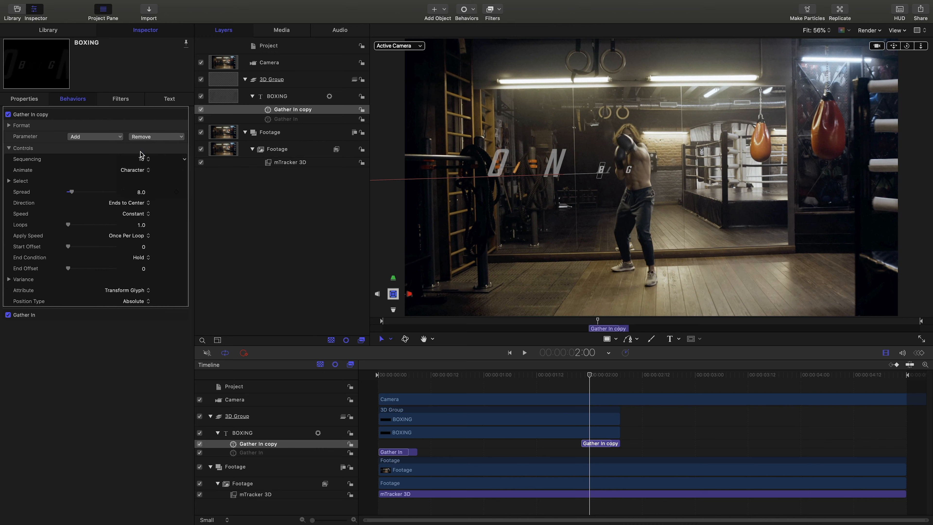
left_click(377, 374)
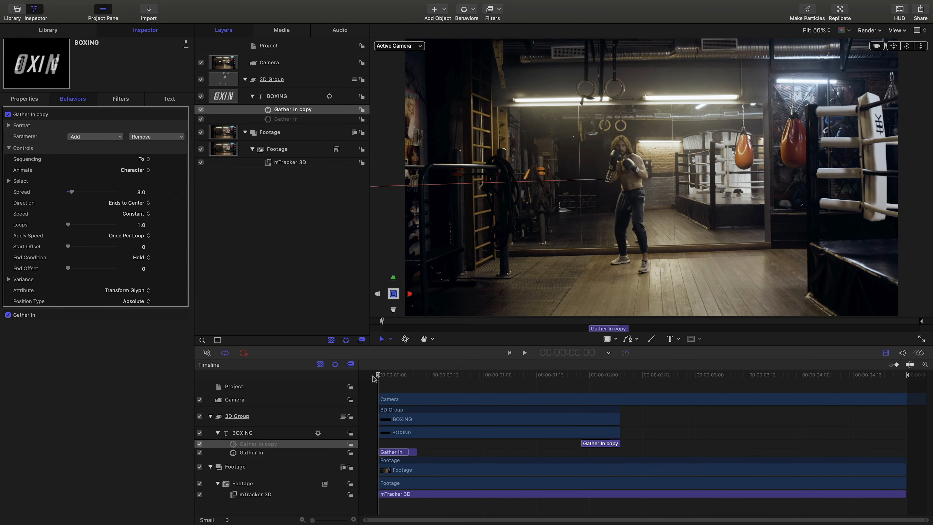
Step: Play the title animation back from the start to check the reversed scatter
left_click(524, 352)
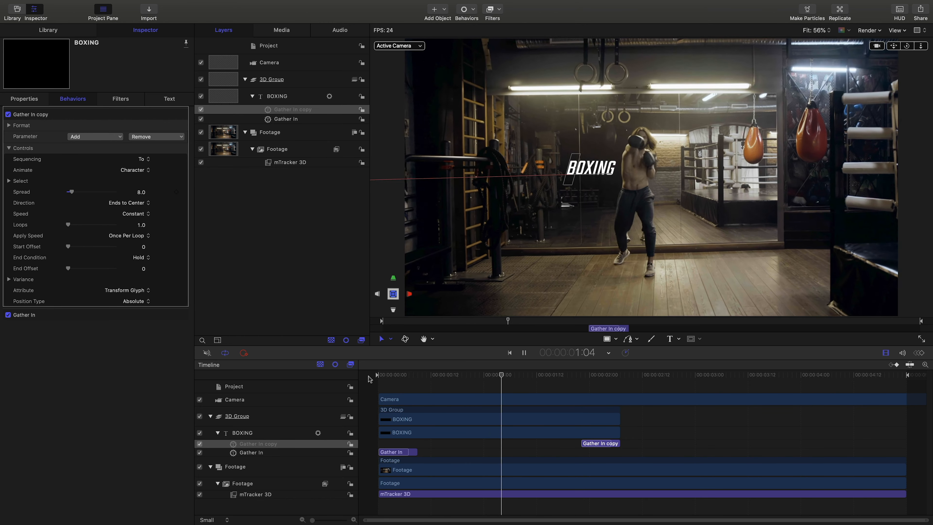
left_click(523, 353)
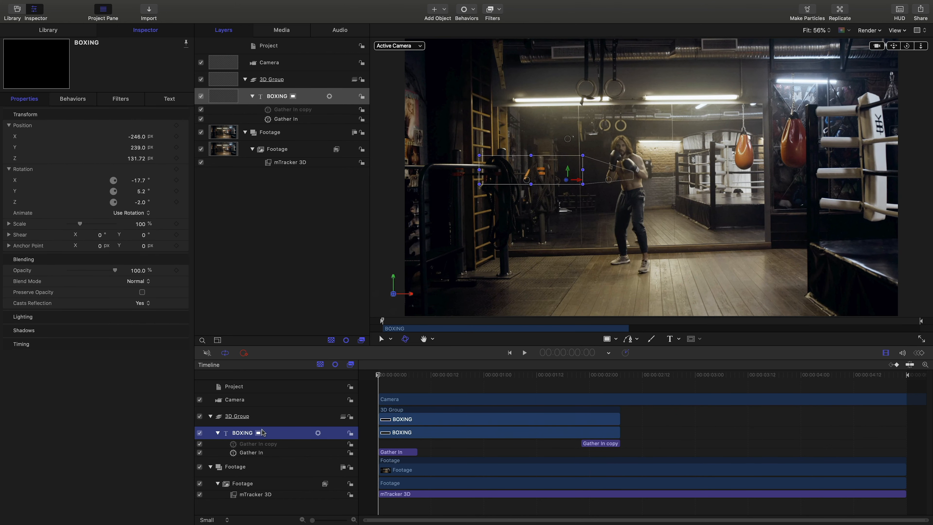
Step: Duplicate BOXING into a centered, size-100 title reading CHAMP below it
key("cmd+d")
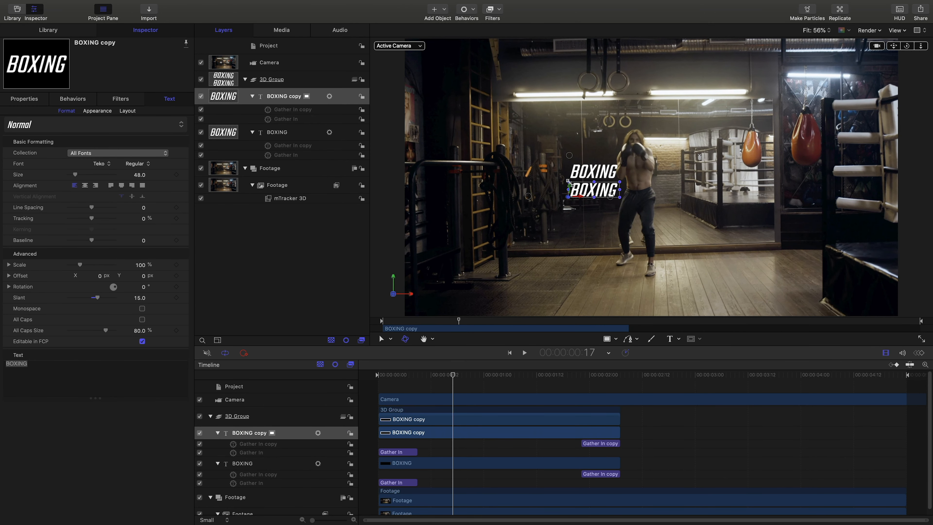
type("100.0")
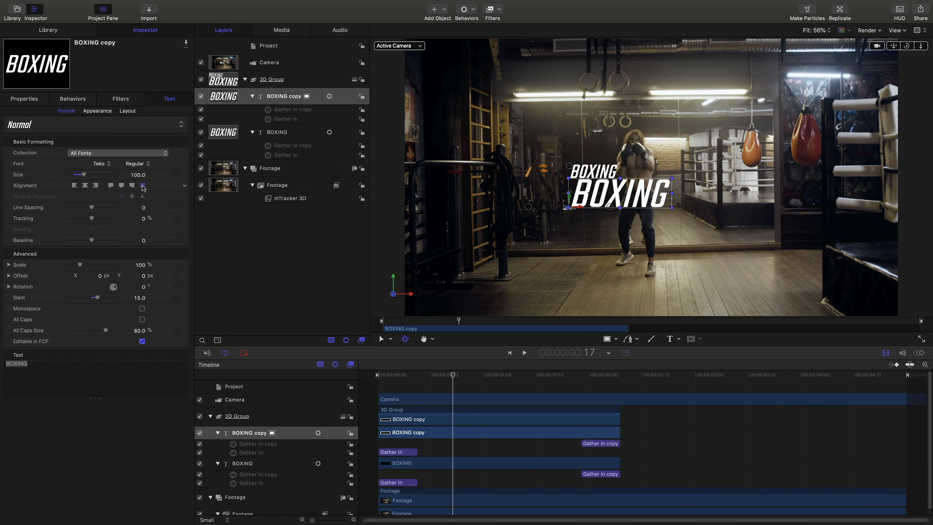
left_click(74, 185)
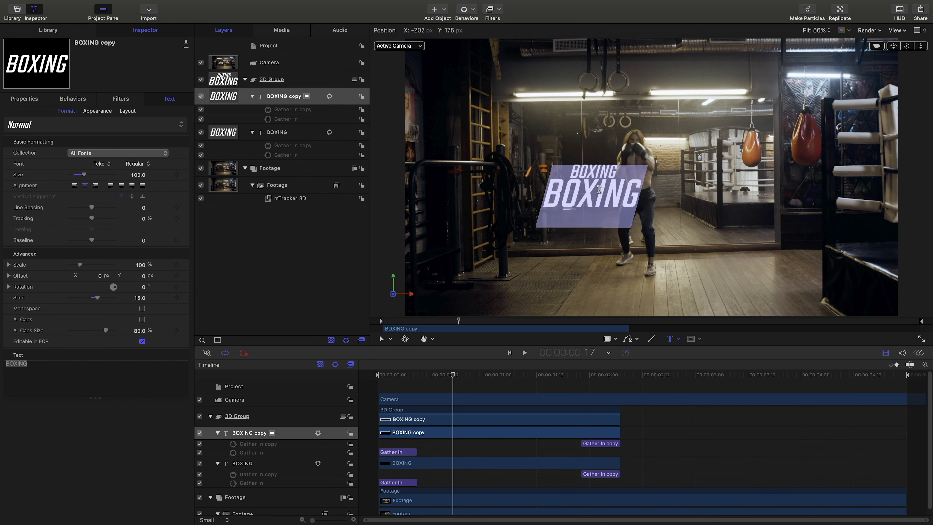
type("CHAMP")
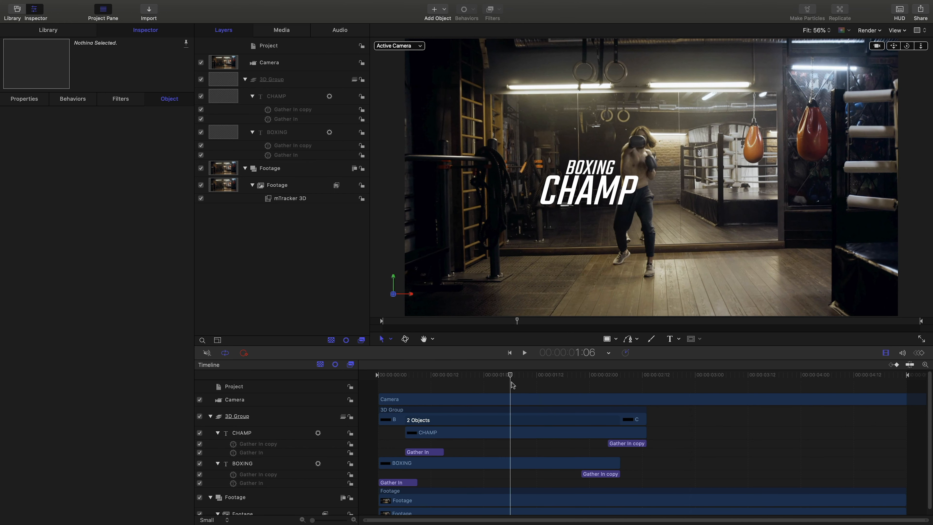
Step: Duplicate the CHAMP title and replace its text with JACK ARMSTRONG
left_click(242, 433)
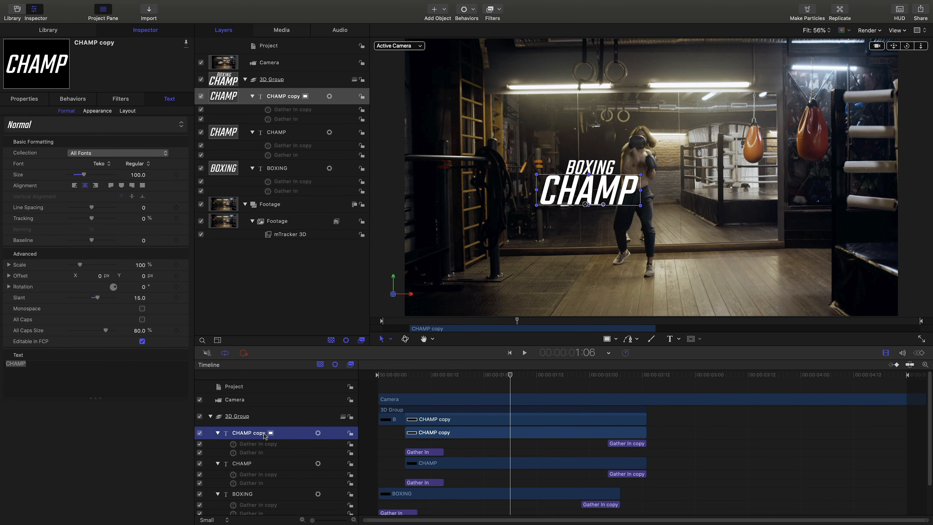
double_click(249, 433)
type("TEXT 3")
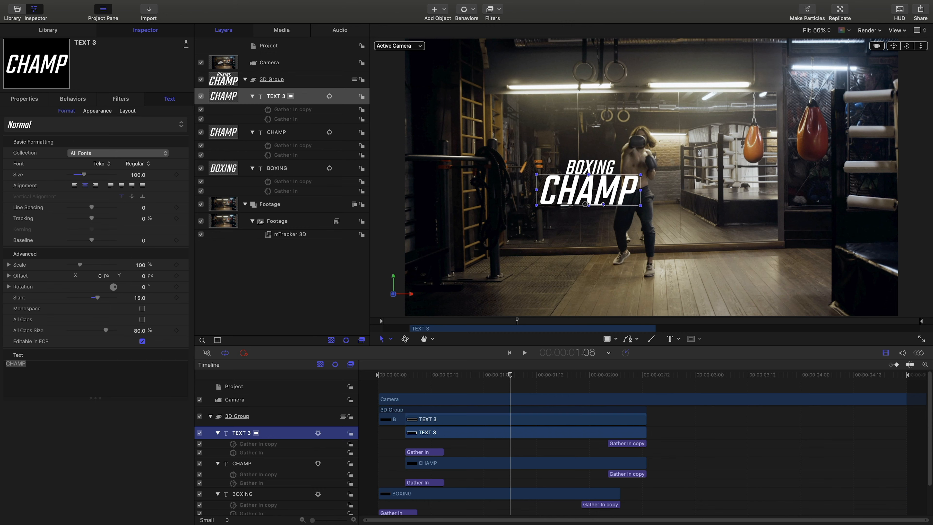
type("JACK")
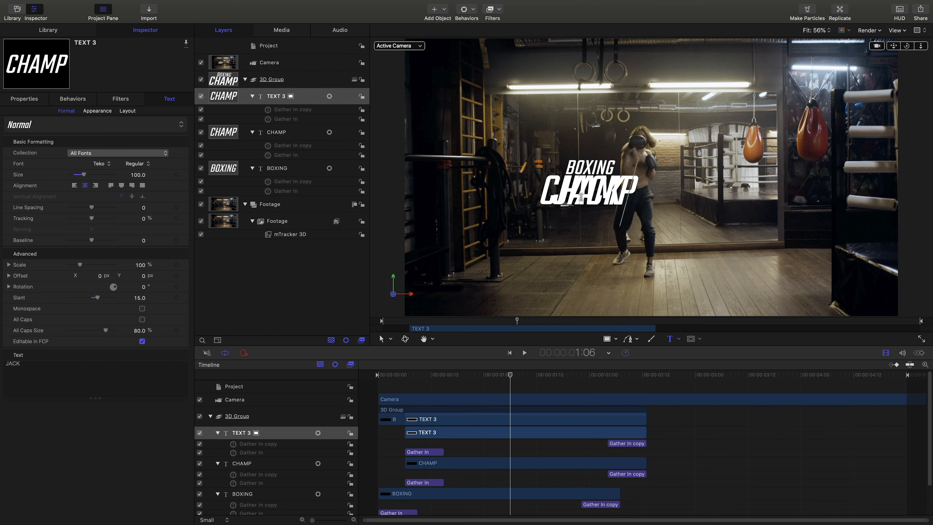
type("ARMSTRONG")
type("48")
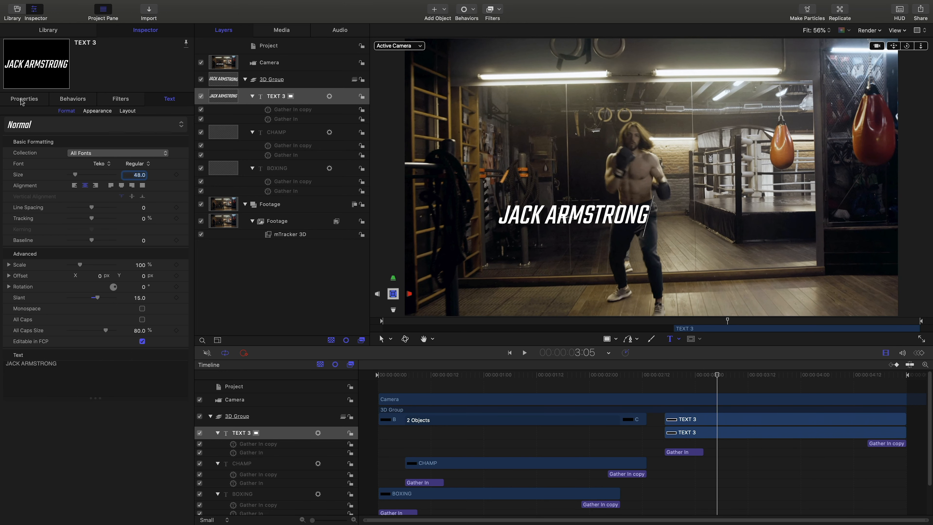
Step: Adjust the JACK ARMSTRONG title's position and 3D rotation in Properties
left_click(23, 98)
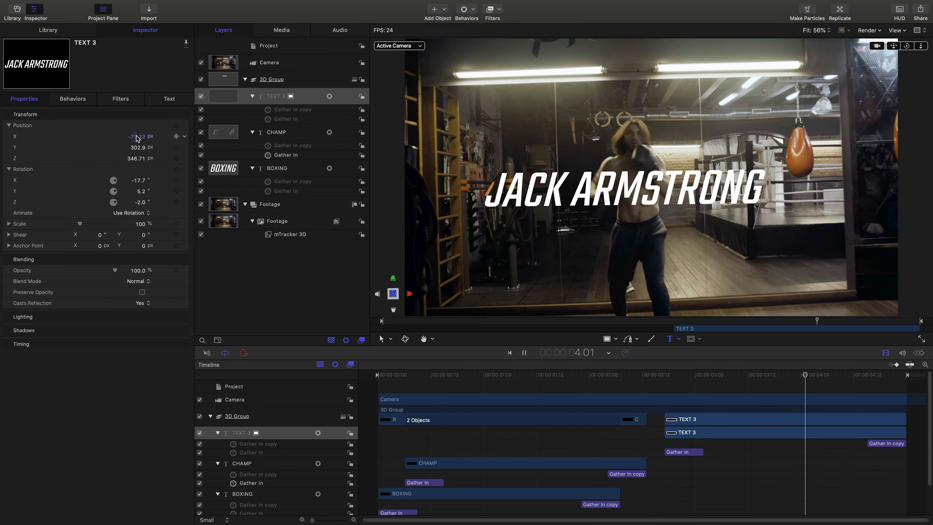
left_click(766, 374)
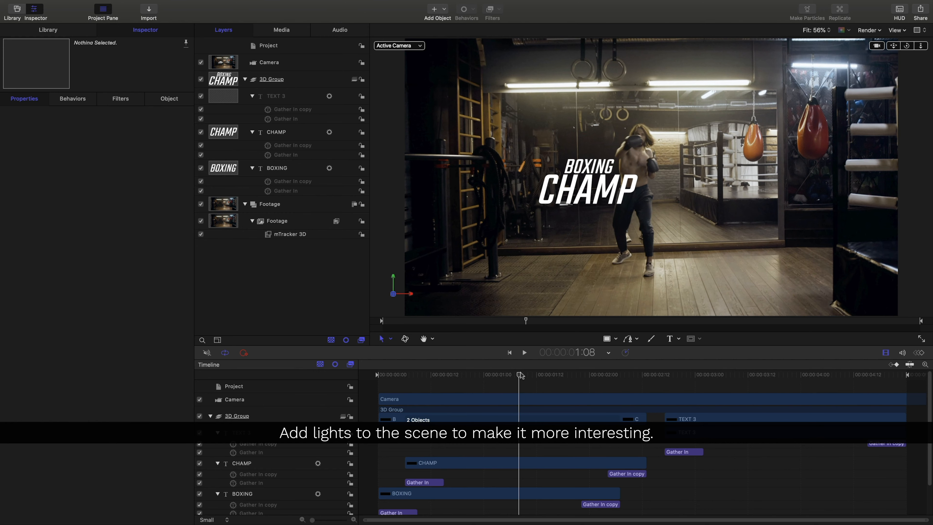
mouse_move(489, 320)
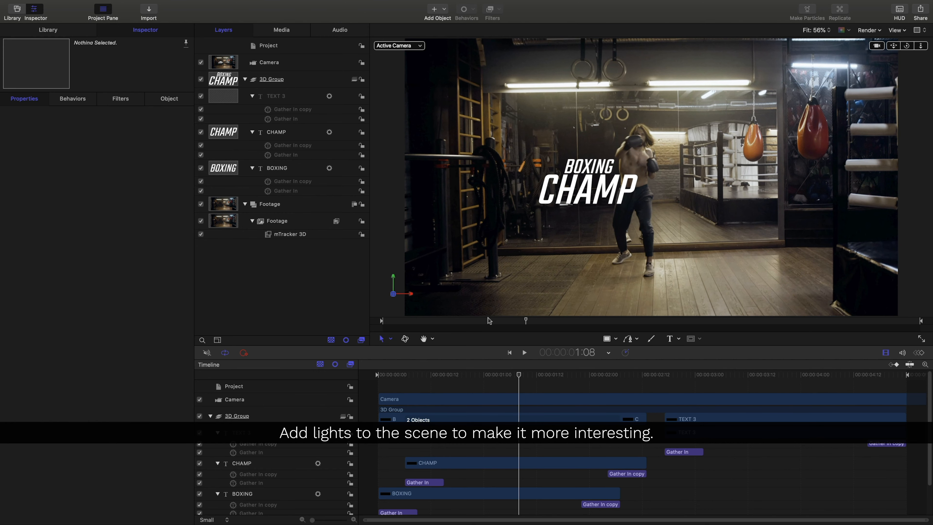
Step: Add a Light object to the scene and view its position values
left_click(433, 8)
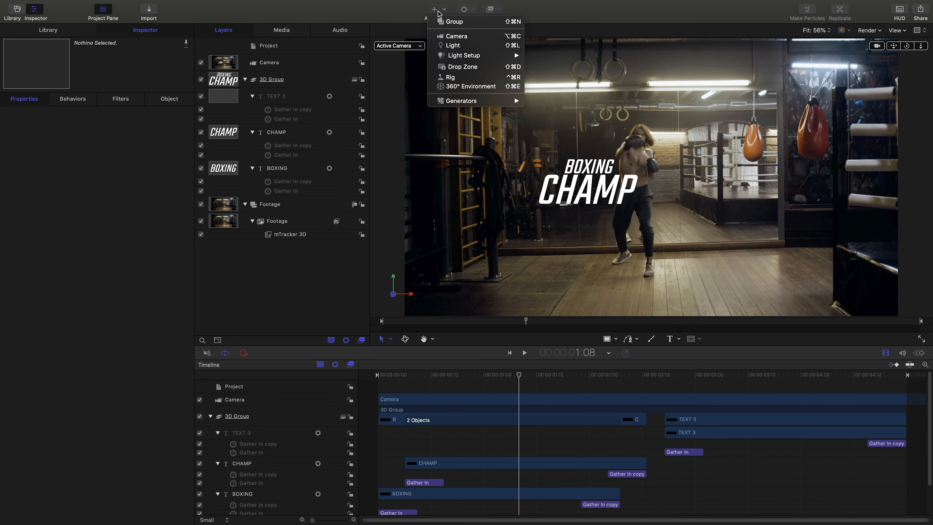
left_click(453, 45)
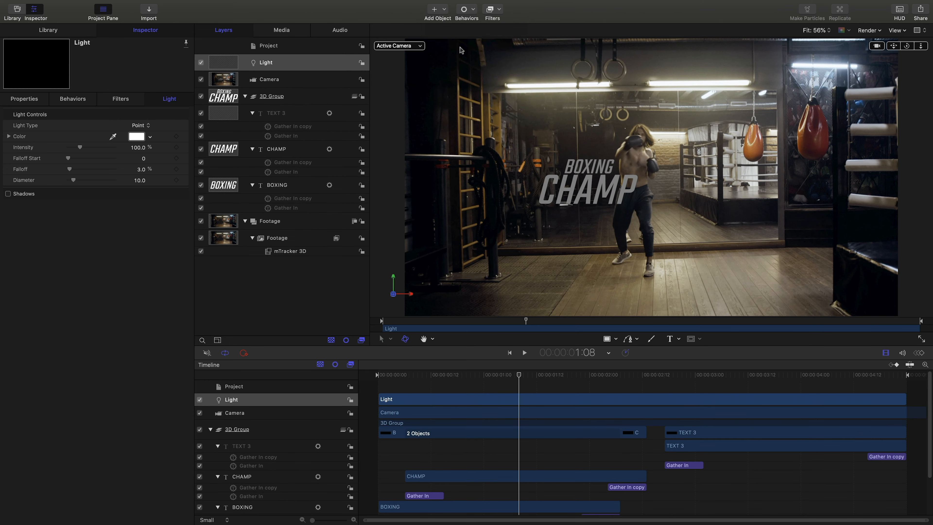
left_click(271, 96)
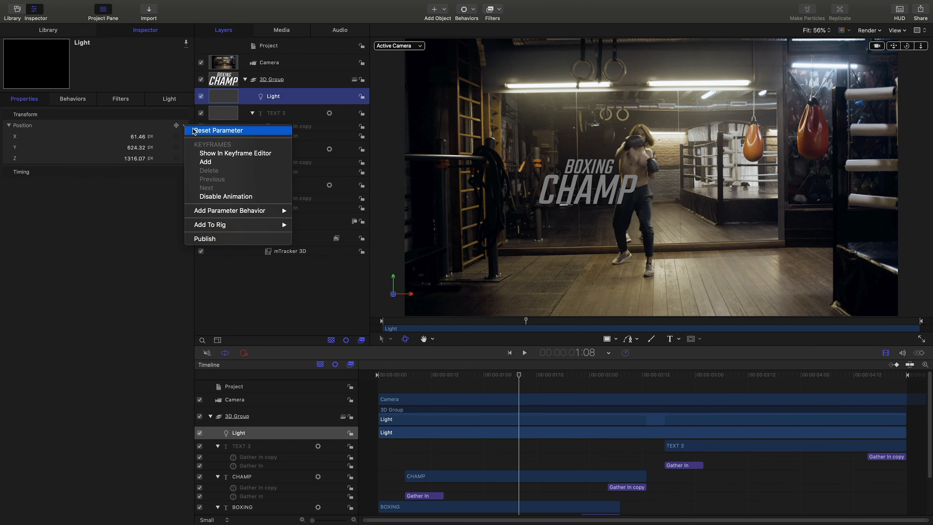
Step: Reset the light's position and drag it up beside the BOXING CHAMP title
left_click(218, 130)
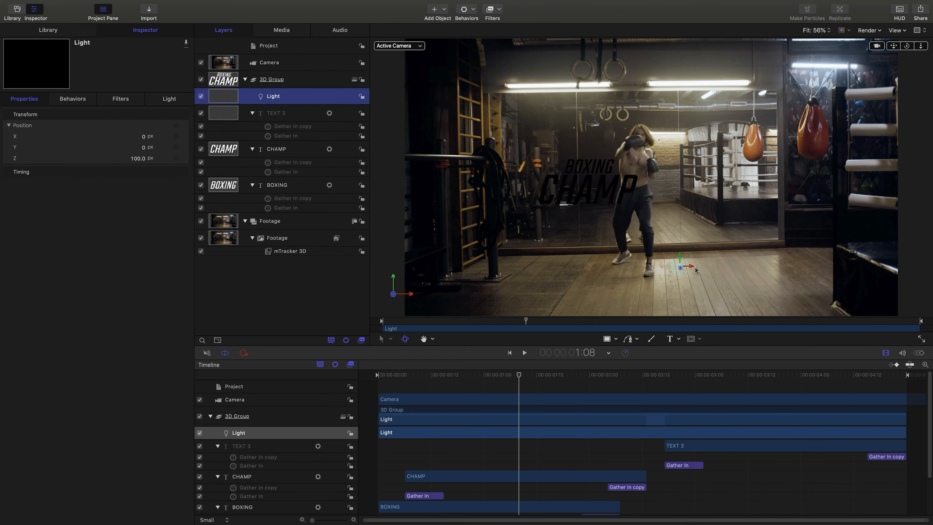
left_click_drag(689, 266, 604, 265)
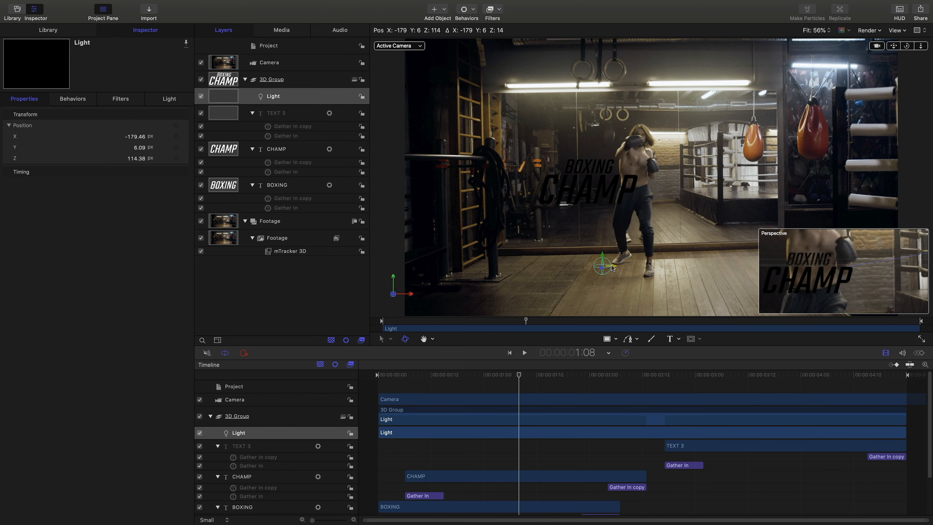
left_click_drag(603, 264, 589, 199)
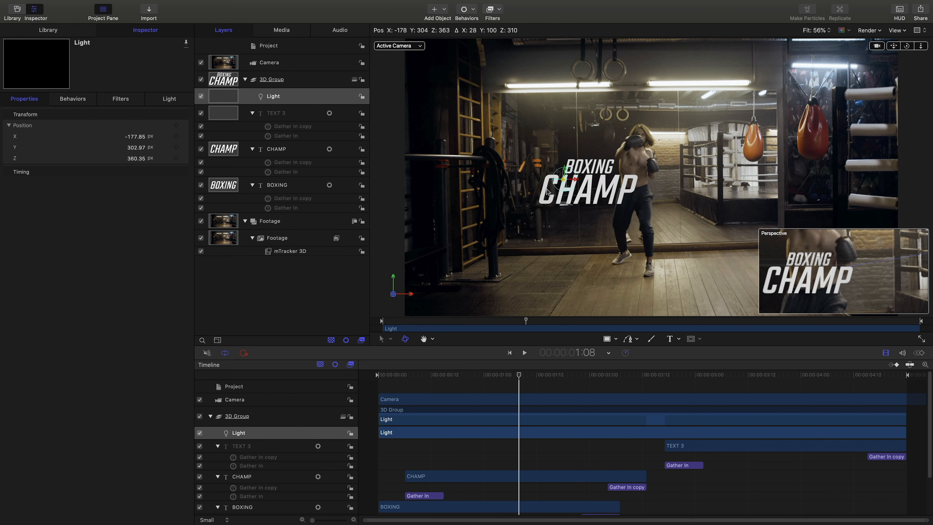
left_click_drag(574, 178, 580, 188)
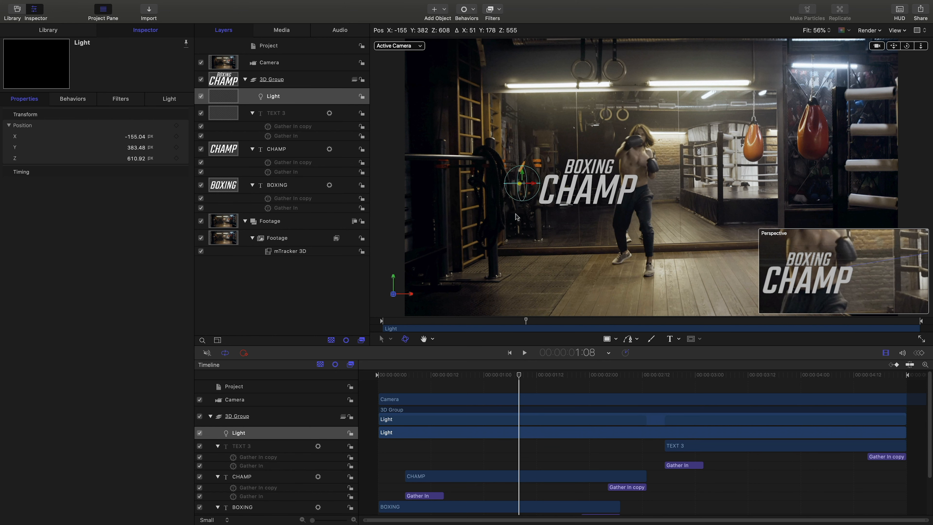
left_click_drag(521, 183, 541, 182)
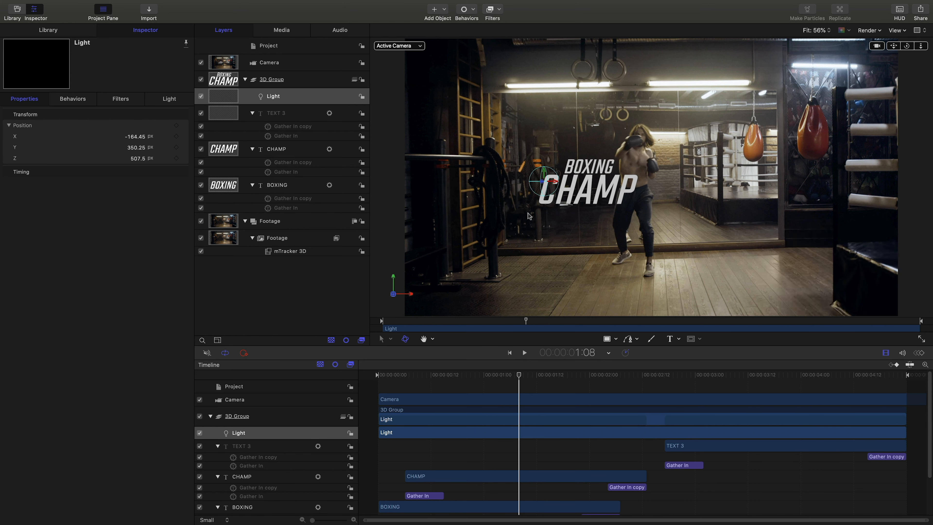
Step: Set the light's vertical position to 1246.25
left_click(135, 147)
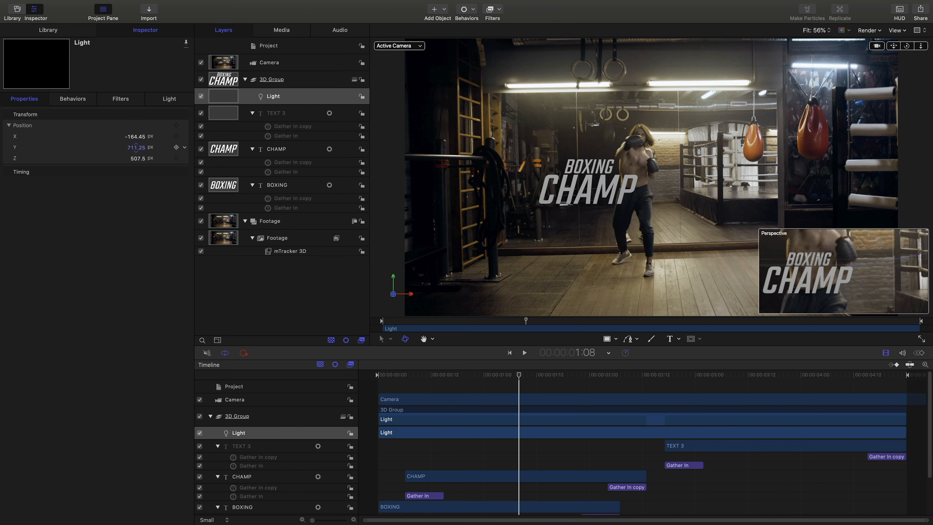
type("1246.25")
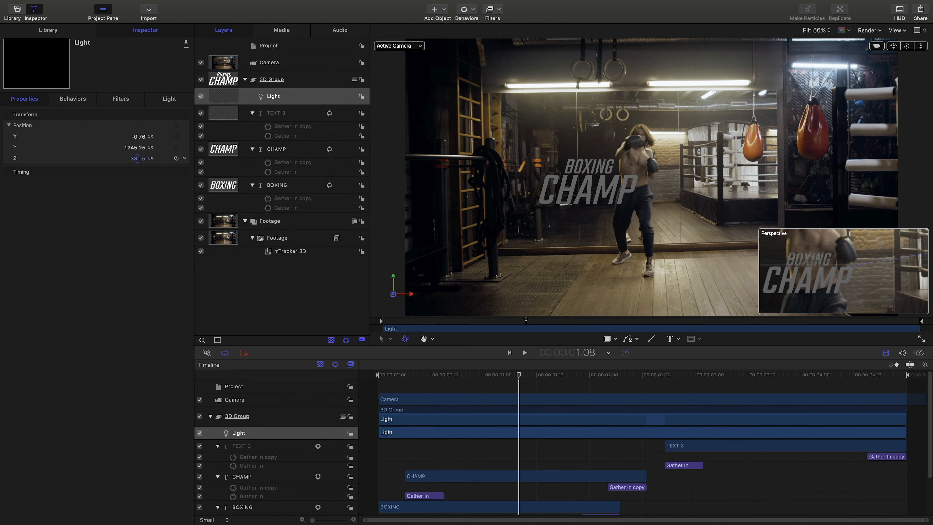
Step: Raise the point light's Intensity and widen its Falloff in the Light inspector
left_click(169, 98)
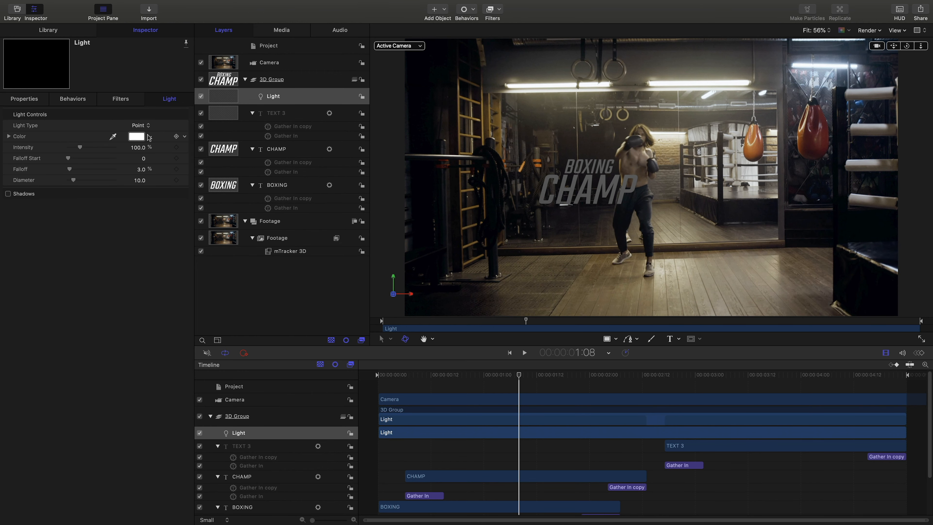
left_click_drag(80, 147, 116, 146)
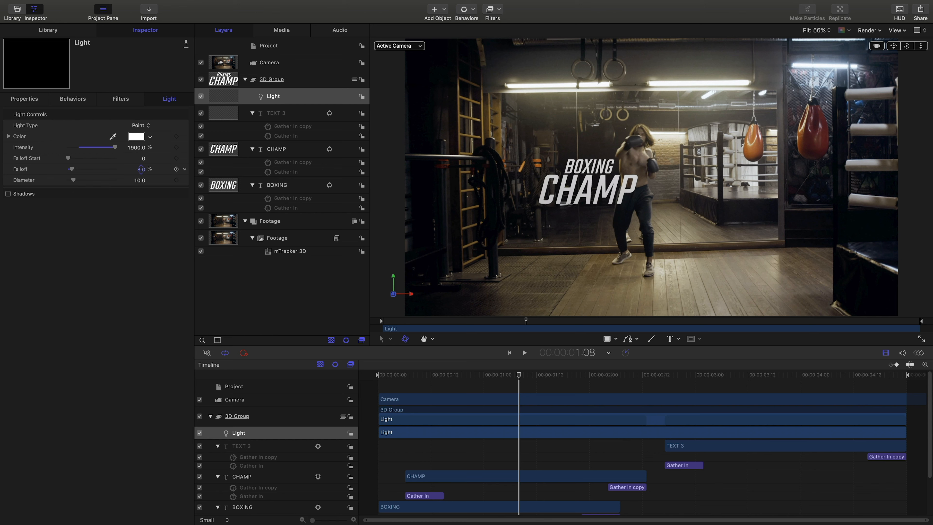
left_click_drag(71, 169, 92, 169)
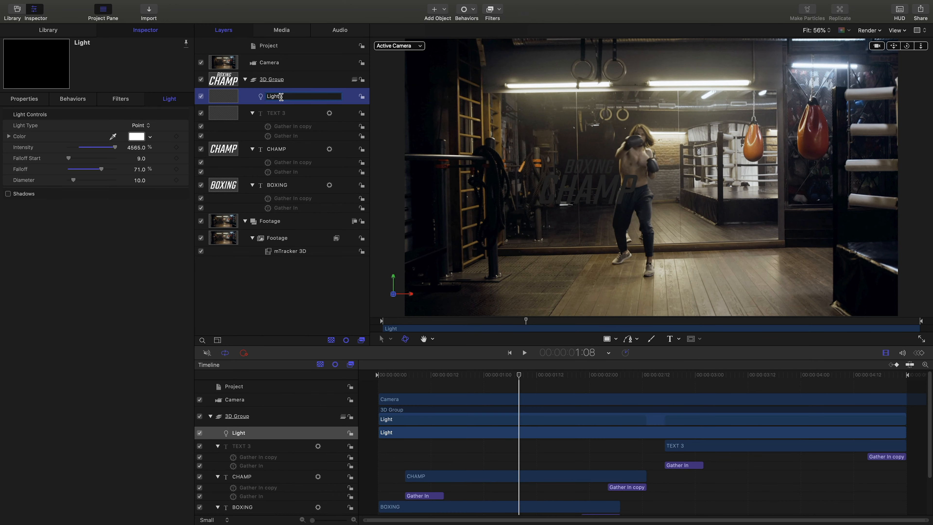
Step: Duplicate the light and drag the copy left and up toward the ceiling
left_click(277, 96)
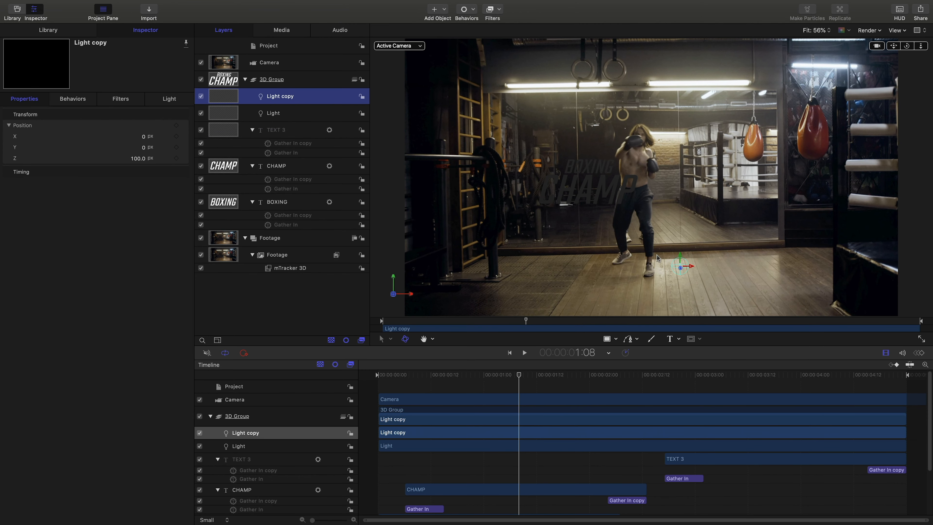
left_click_drag(681, 266, 555, 265)
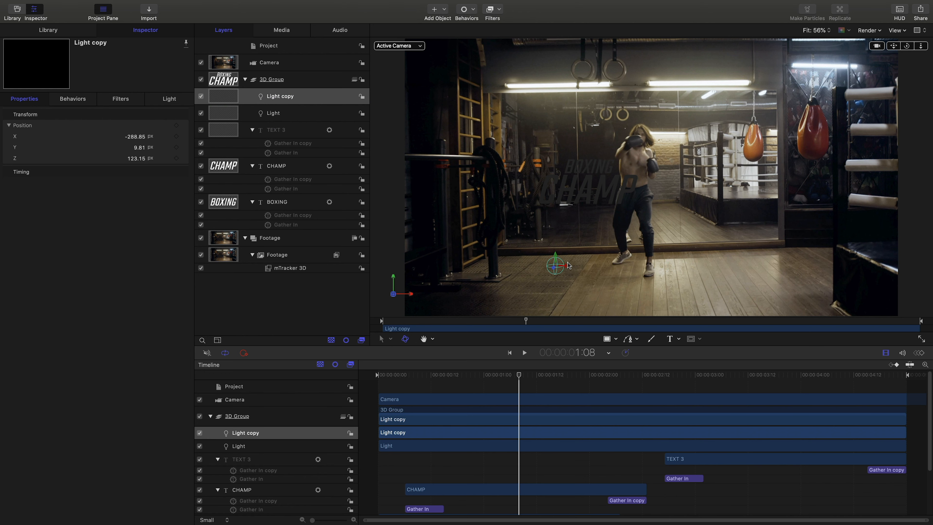
left_click_drag(554, 264, 554, 106)
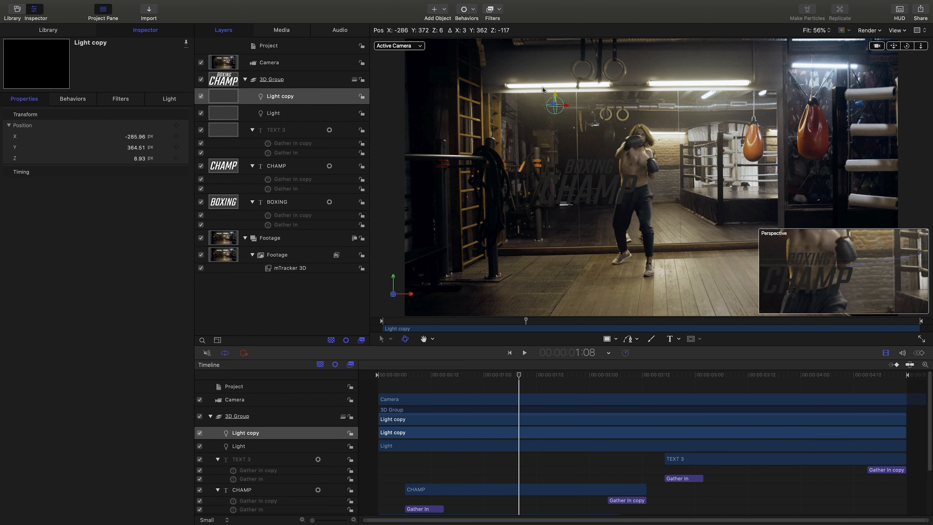
left_click_drag(555, 105, 537, 66)
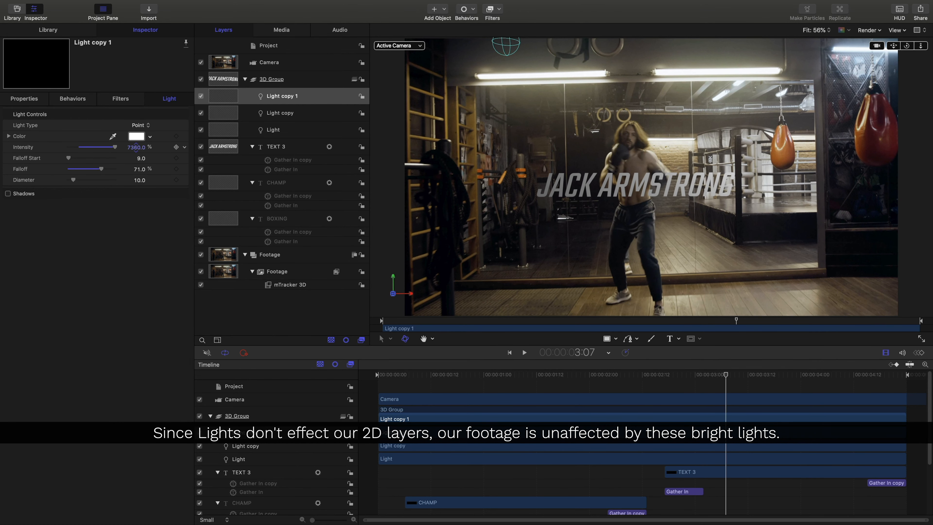
Step: Boost the newest light's intensity and rename the lights Light 1, Light 2 and Light 3
left_click_drag(113, 146, 116, 147)
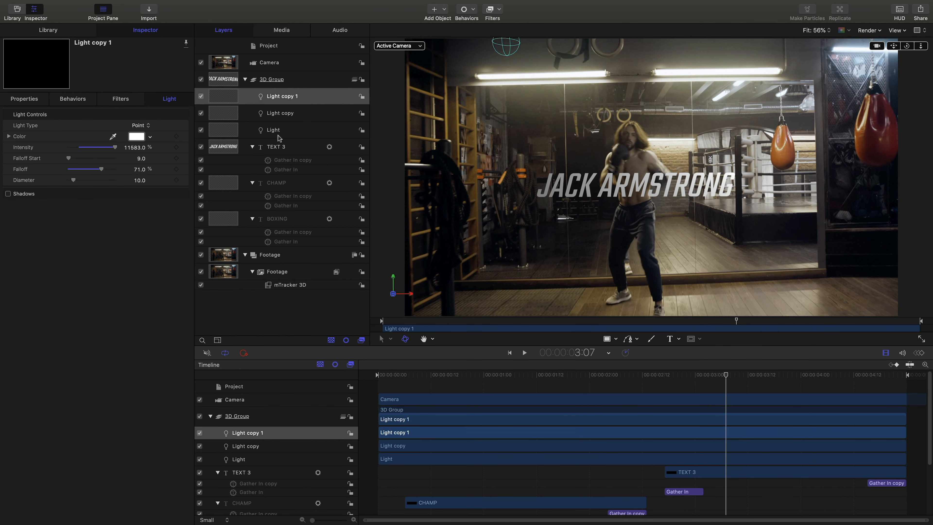
double_click(282, 95)
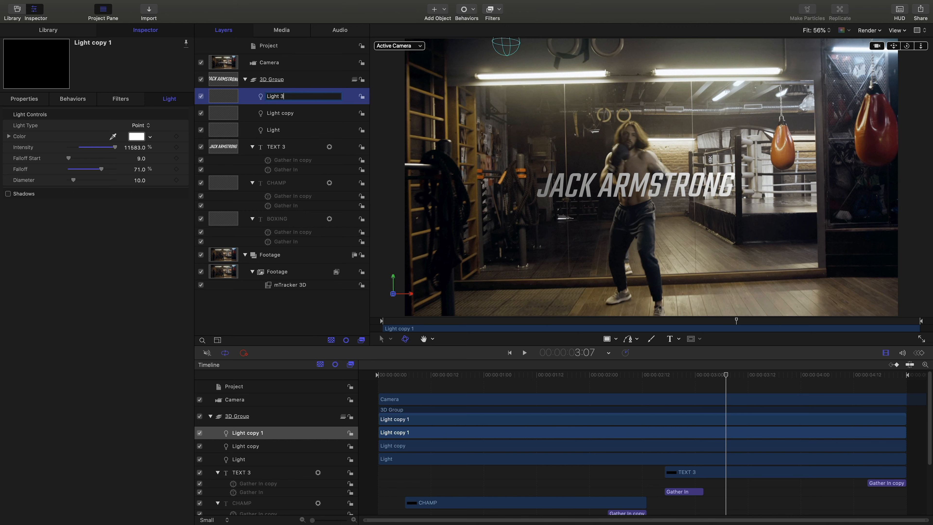
left_click(280, 114)
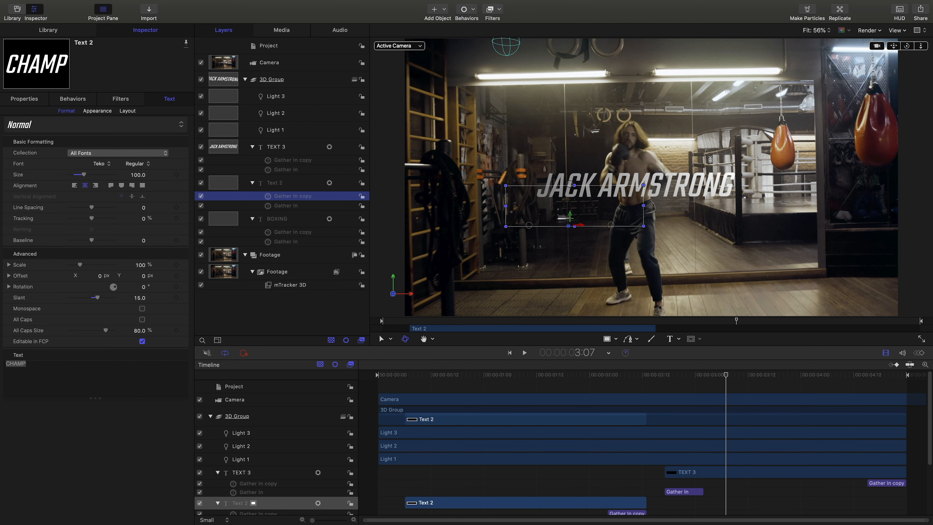
Step: Collapse the CHAMP and BOXING text layers and jump back to where BOXING CHAMP appears
left_click(283, 219)
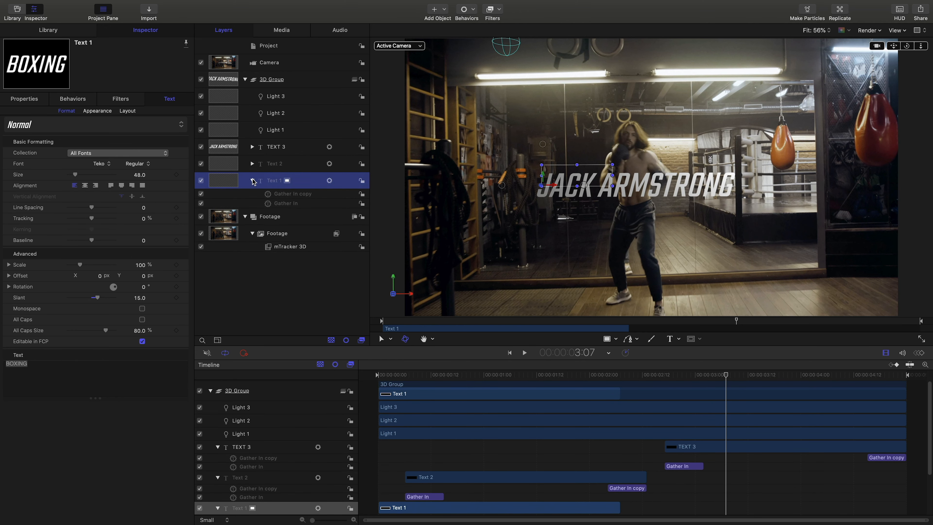
left_click(448, 374)
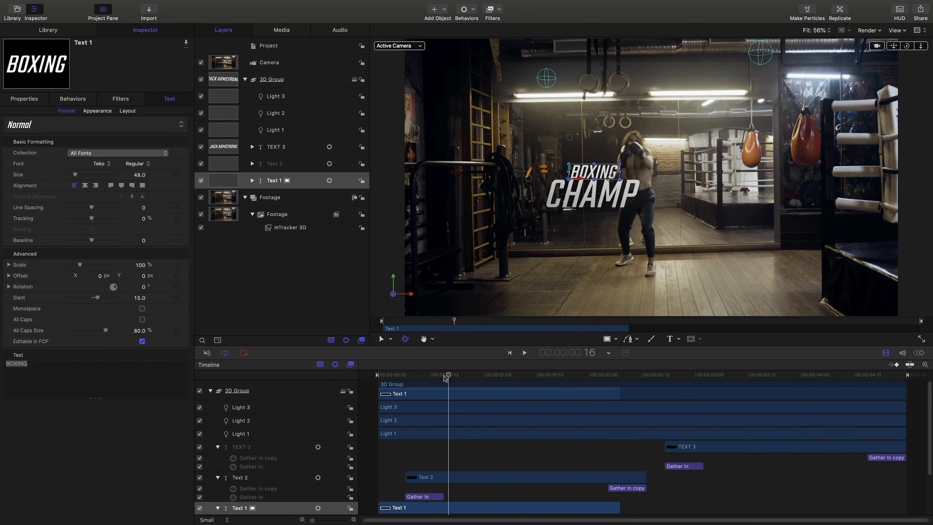
left_click(523, 353)
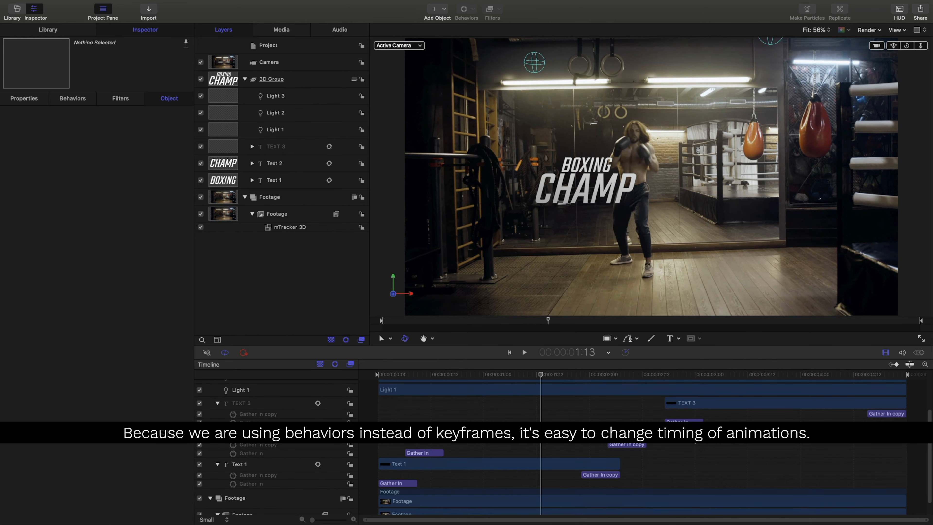
Step: Show the Library's Filters category to browse available filters
left_click(275, 146)
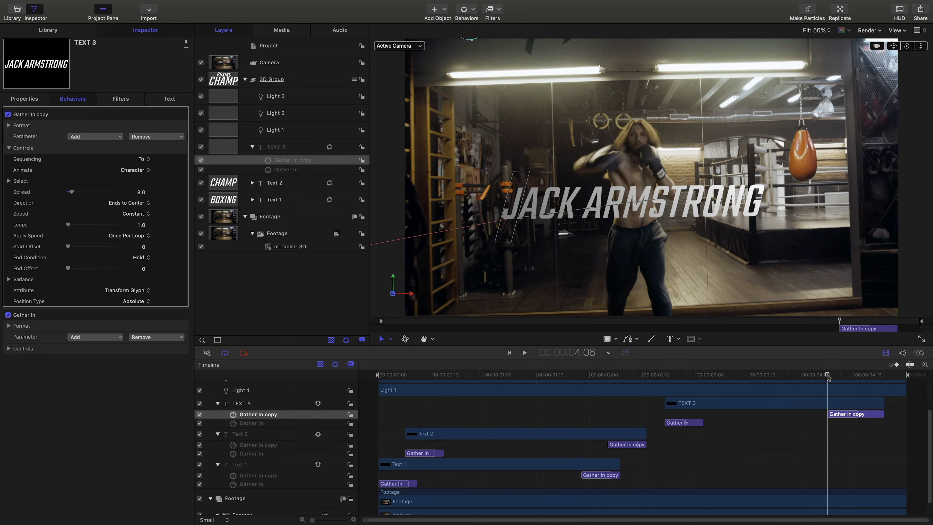
left_click(523, 353)
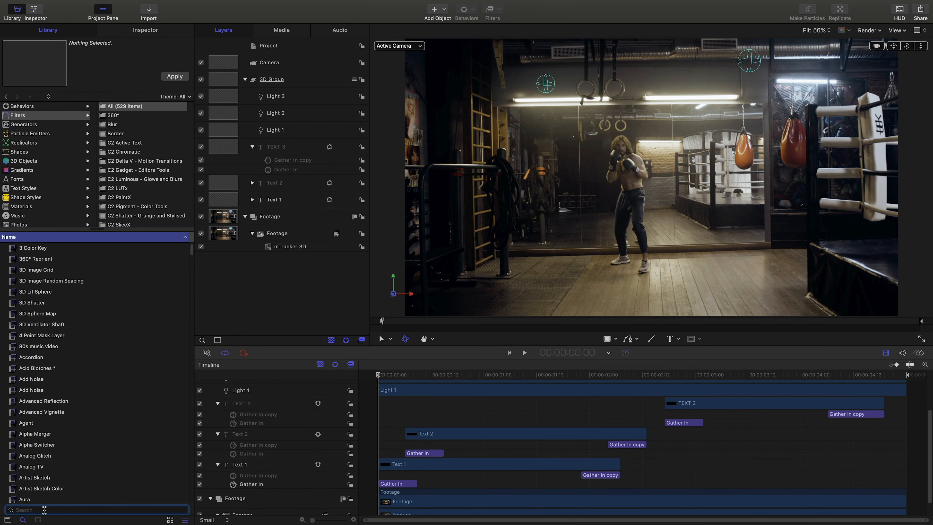
Step: Search 'Gauss', apply Gaussian Blur to the 3D Group and set its Amount to 6
type("Gaussi")
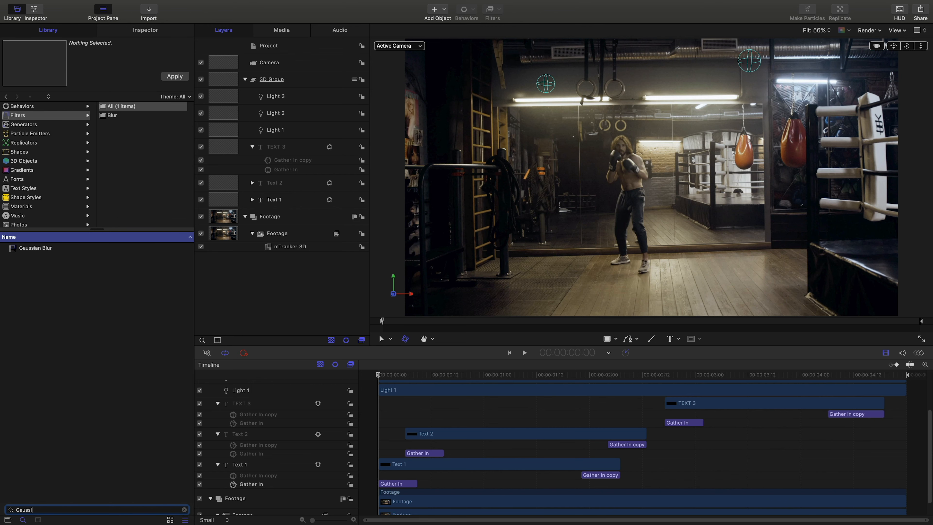
left_click(35, 248)
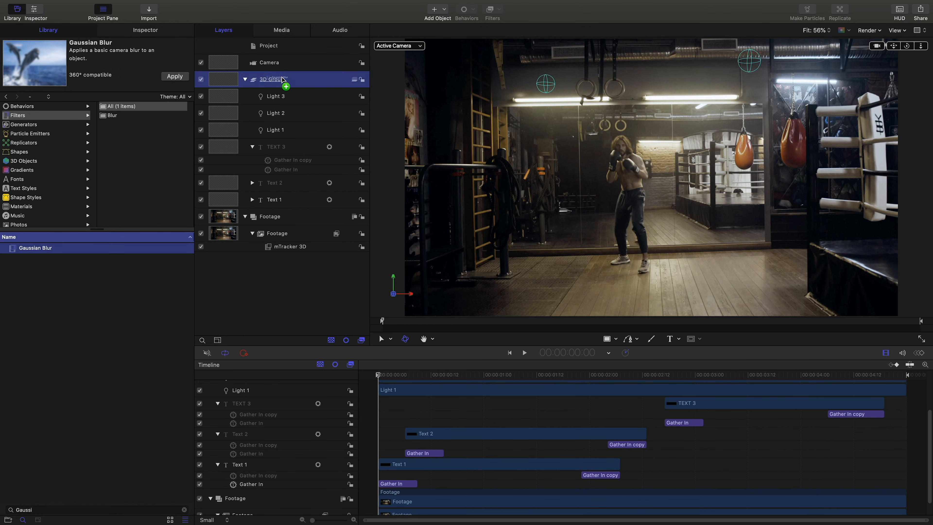
left_click(174, 77)
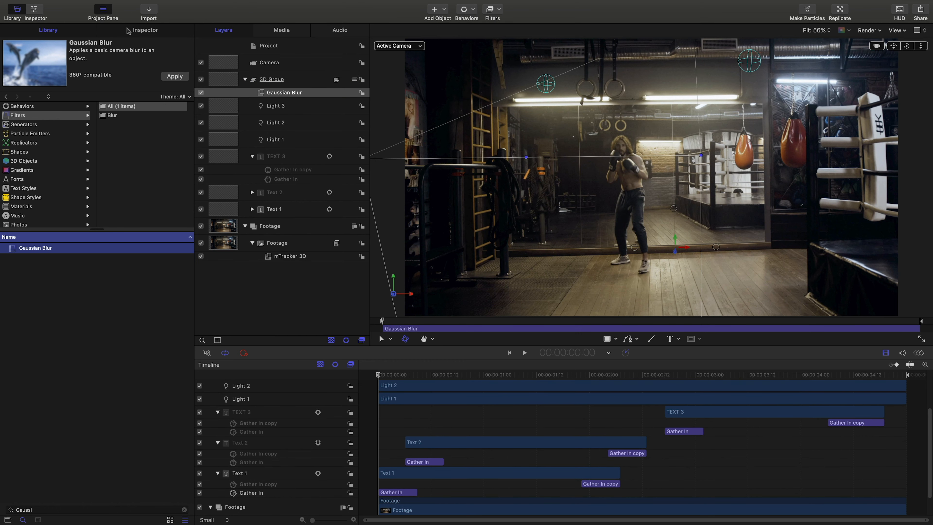
left_click(146, 31)
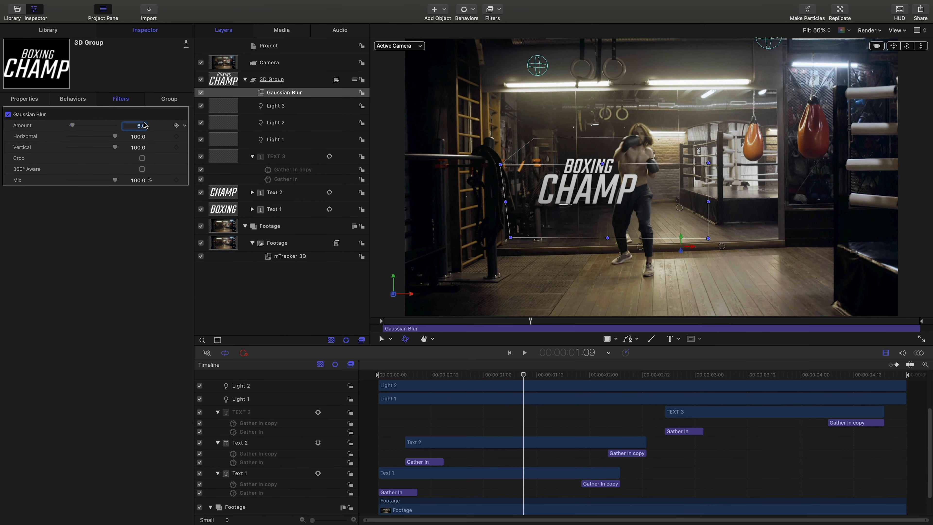
left_click(48, 30)
type("add")
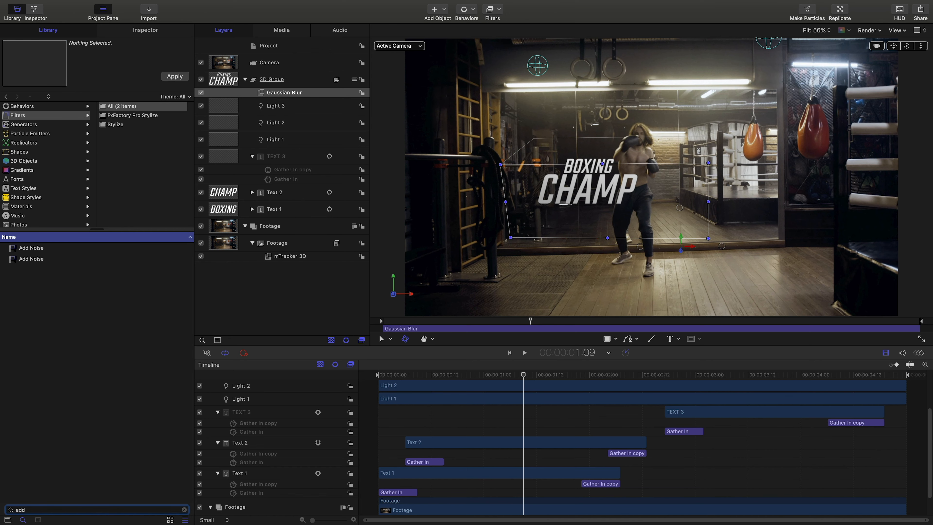
Step: Apply an Add Noise filter to the 3D Group and set its type to Pink Noise
left_click(31, 259)
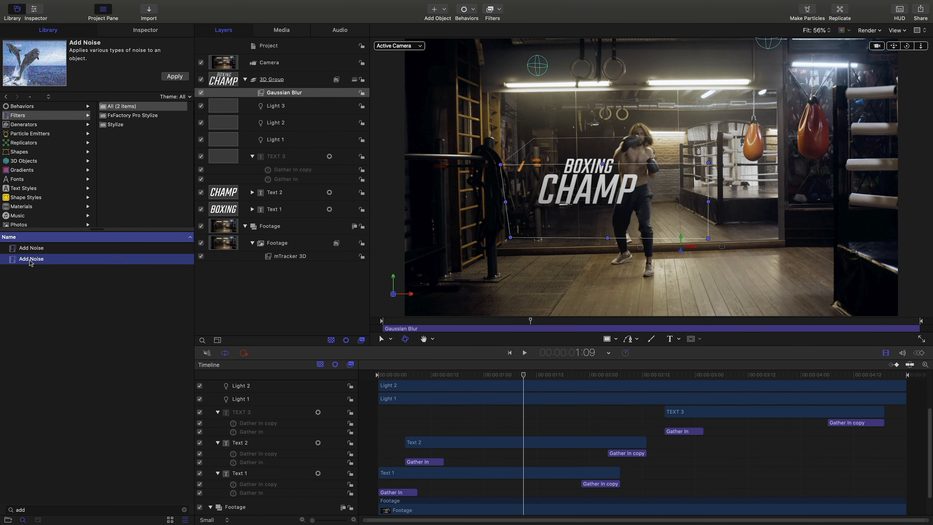
left_click(271, 80)
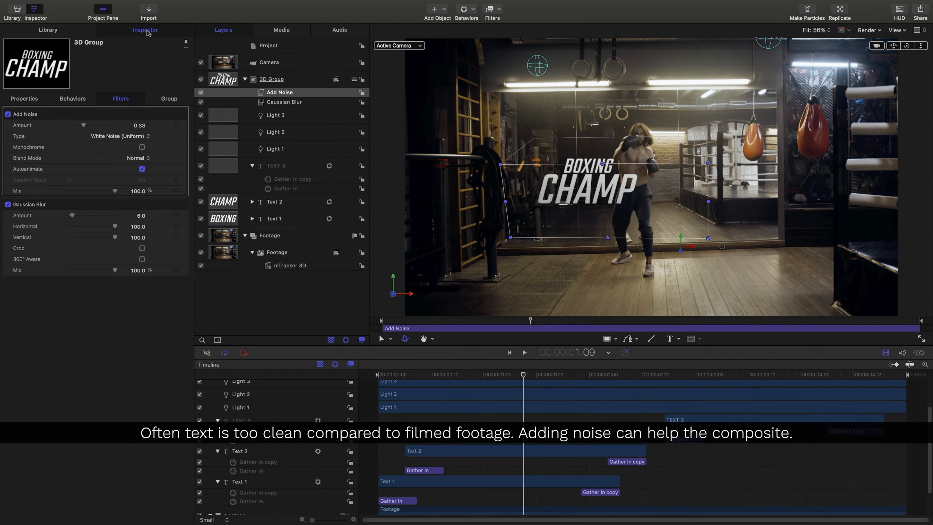
left_click(137, 136)
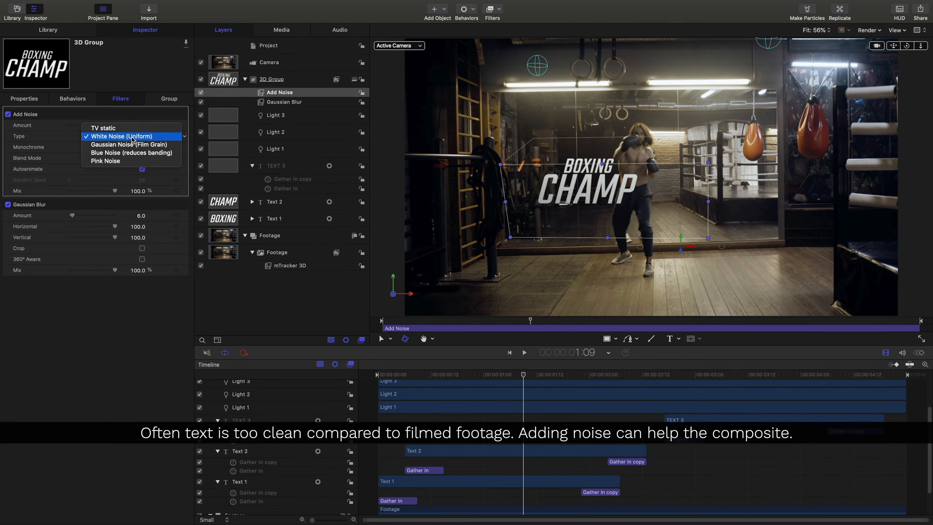
mouse_move(126, 161)
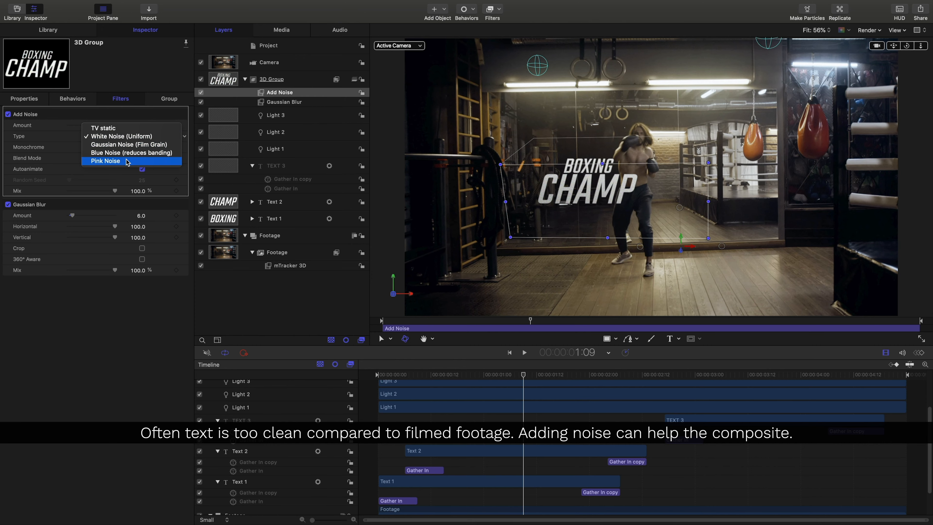
left_click(106, 161)
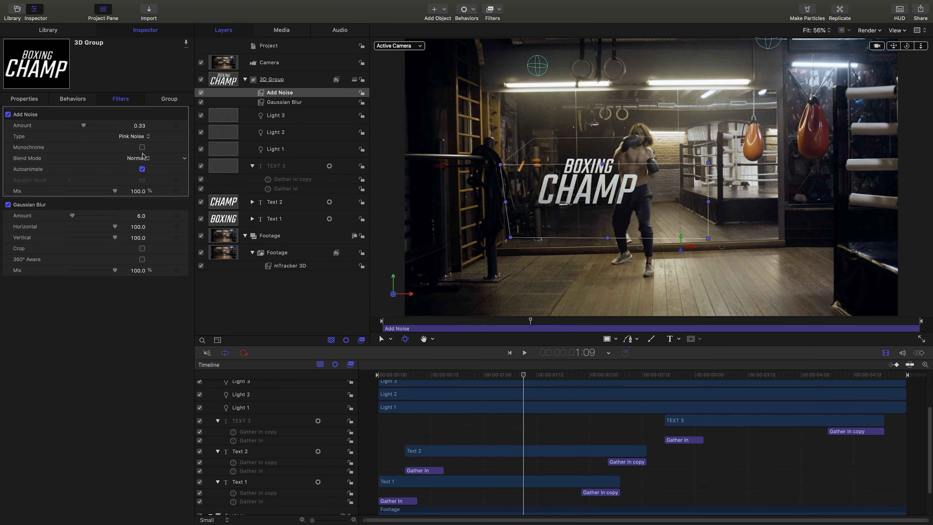
Step: At 200% magnification, lower the noise amount to 0.06 and mix to about 18%, toggling the filter to compare
left_click(816, 30)
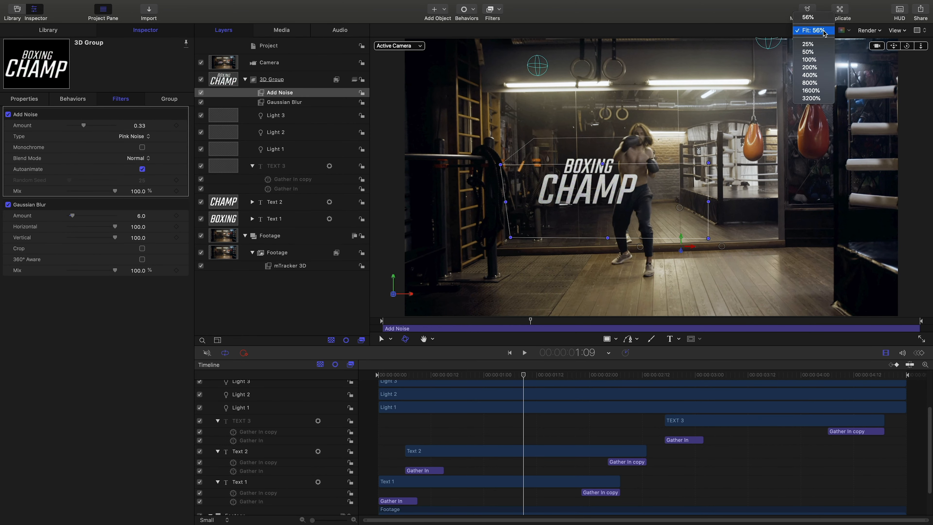
left_click(810, 67)
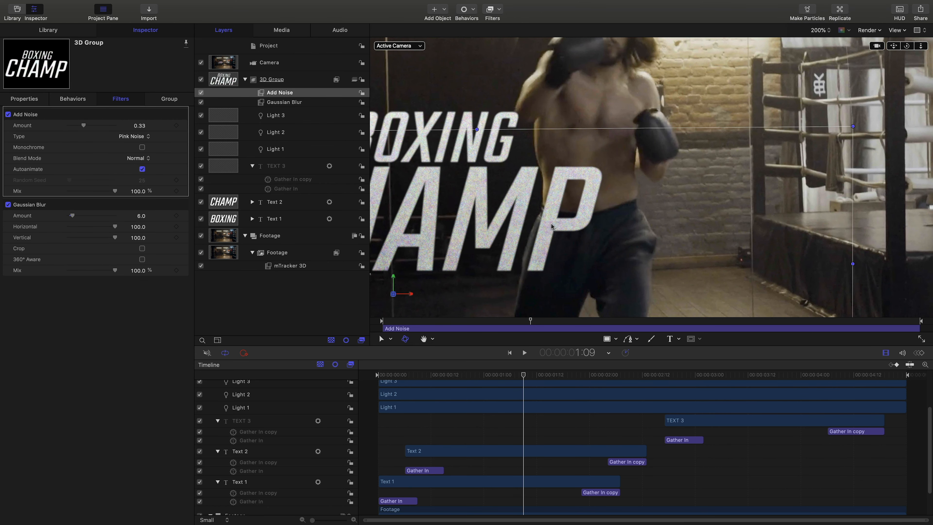
mouse_move(562, 156)
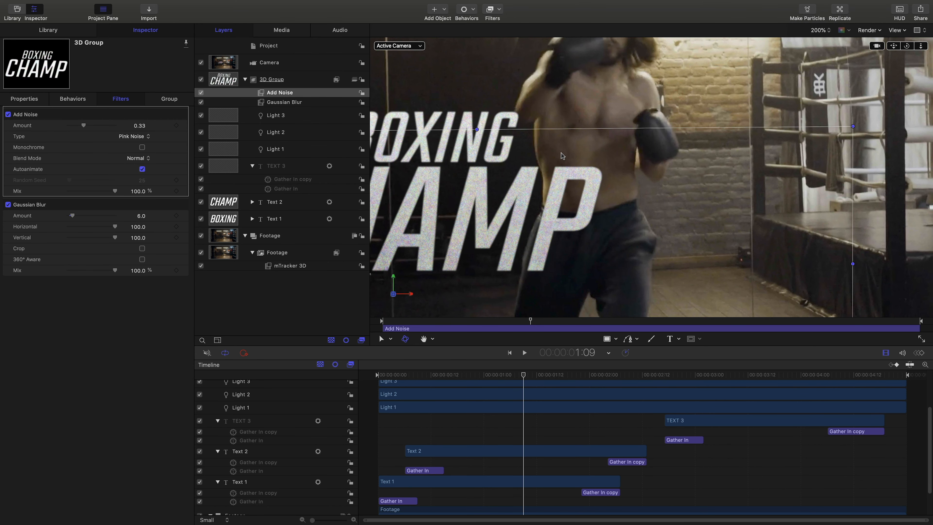
left_click(138, 126)
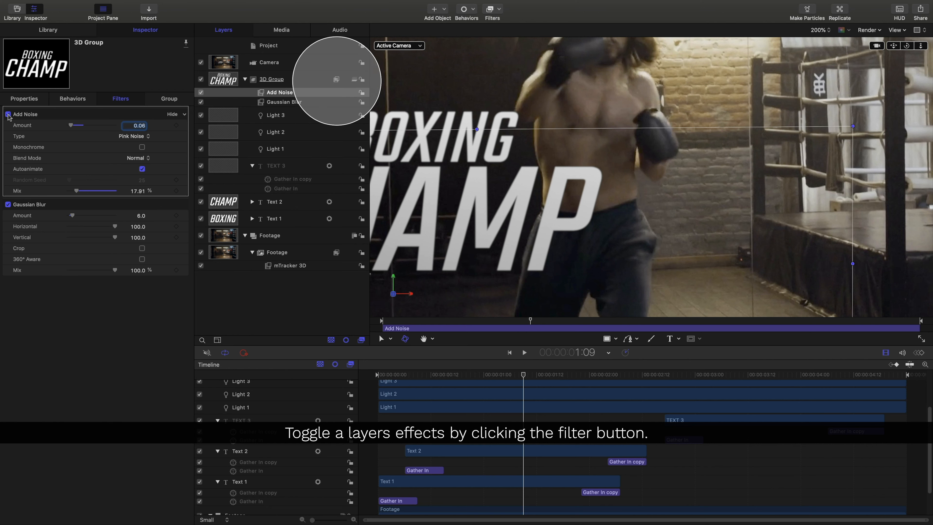
left_click(280, 92)
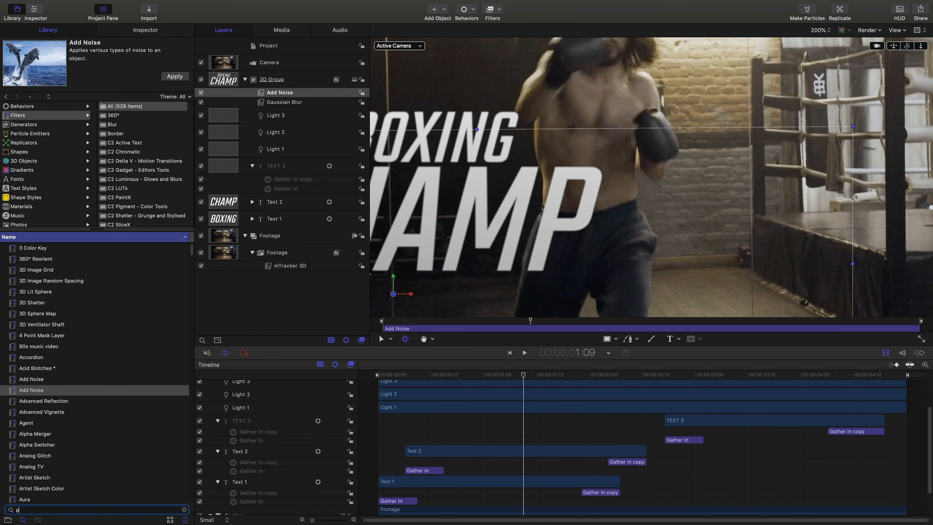
Step: Find Pixellate in the Library and apply it to the 3D Group
type("ixe")
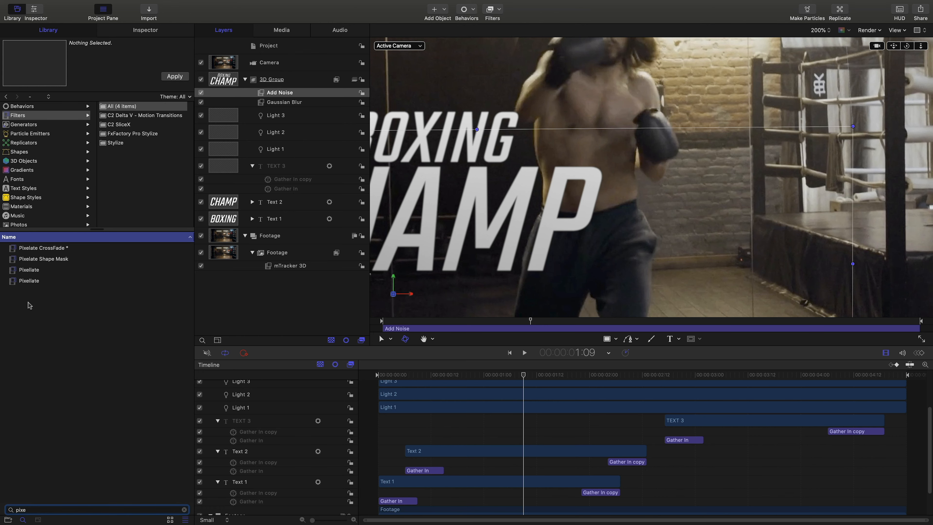
left_click(29, 281)
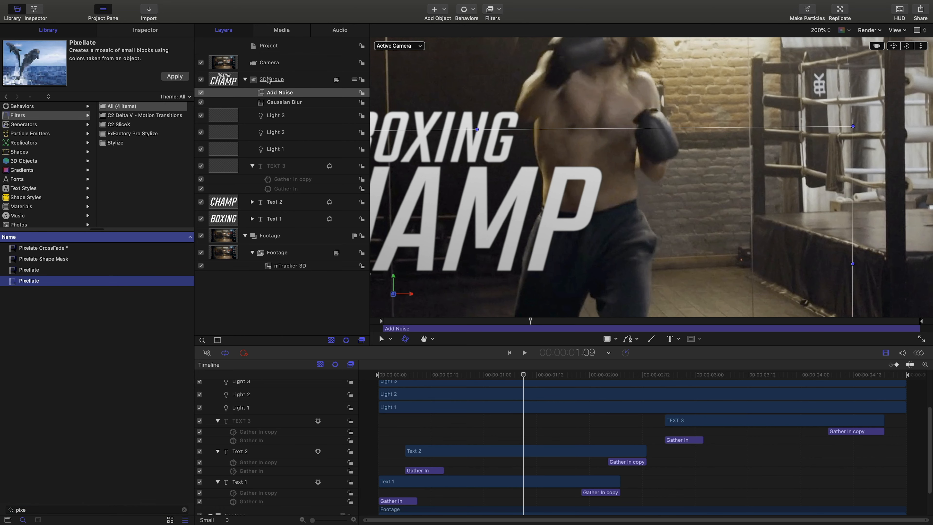
left_click(175, 76)
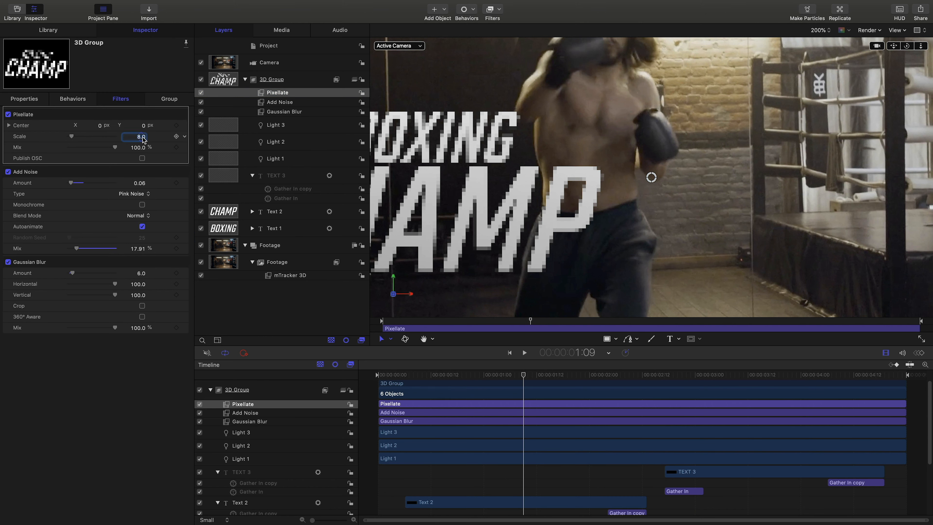
Step: Set the Pixellate scale to 1.3 and lower its mix to 72%
type("1.3")
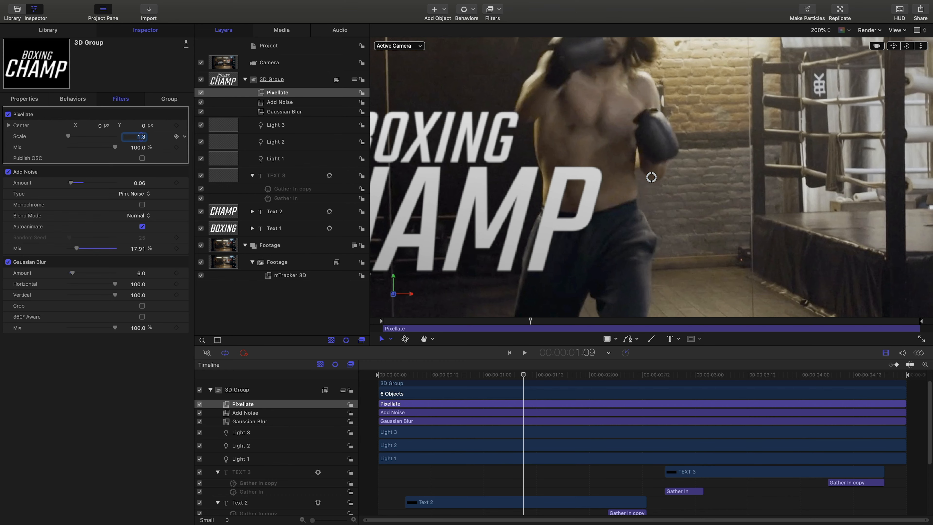
left_click_drag(135, 146, 106, 146)
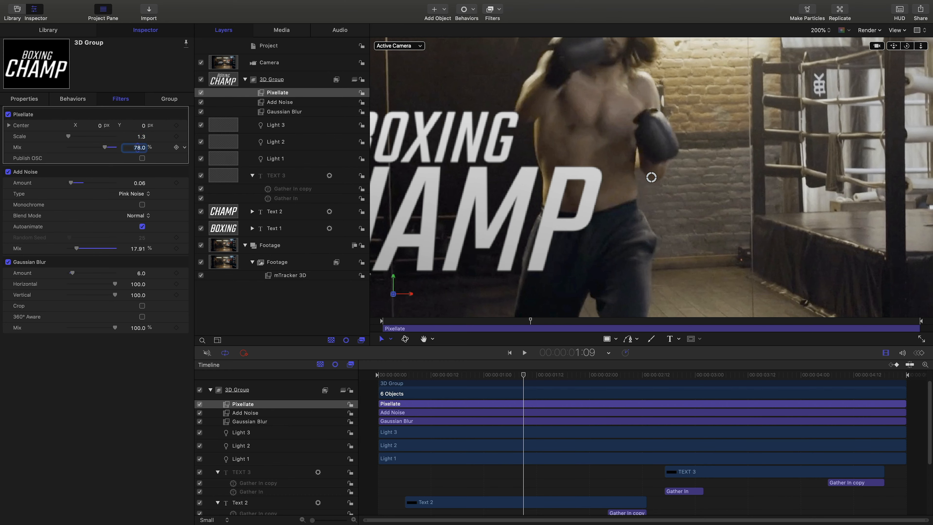
left_click_drag(106, 147, 78, 146)
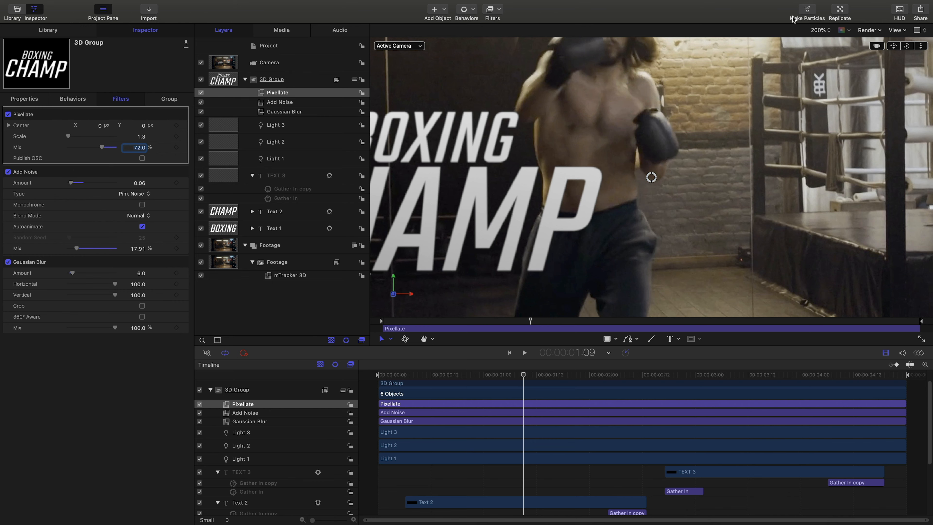
Step: Fit the frame in the canvas and clear the selection to review the filtered title
left_click(820, 29)
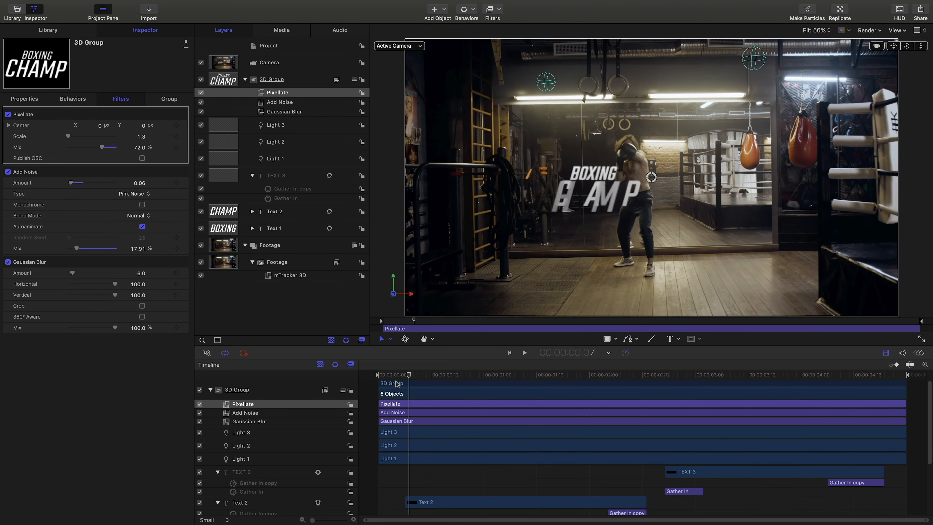
left_click(524, 352)
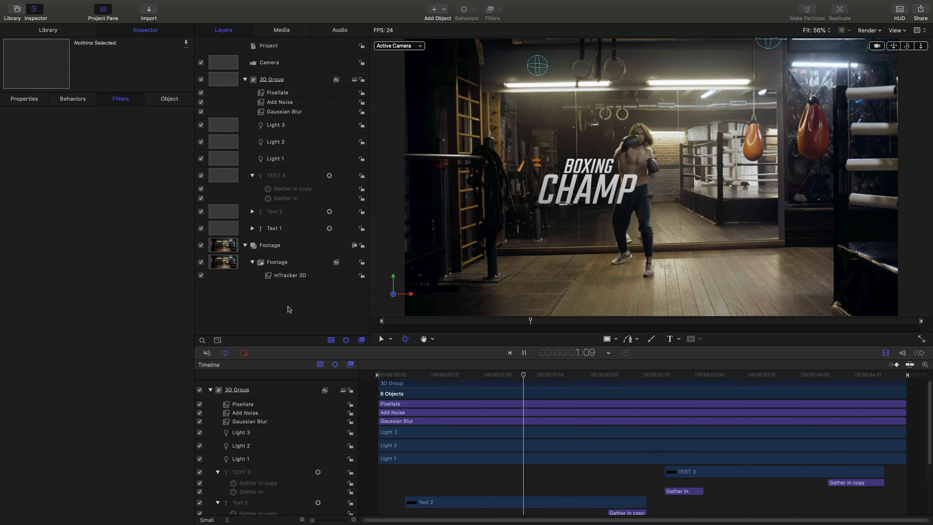